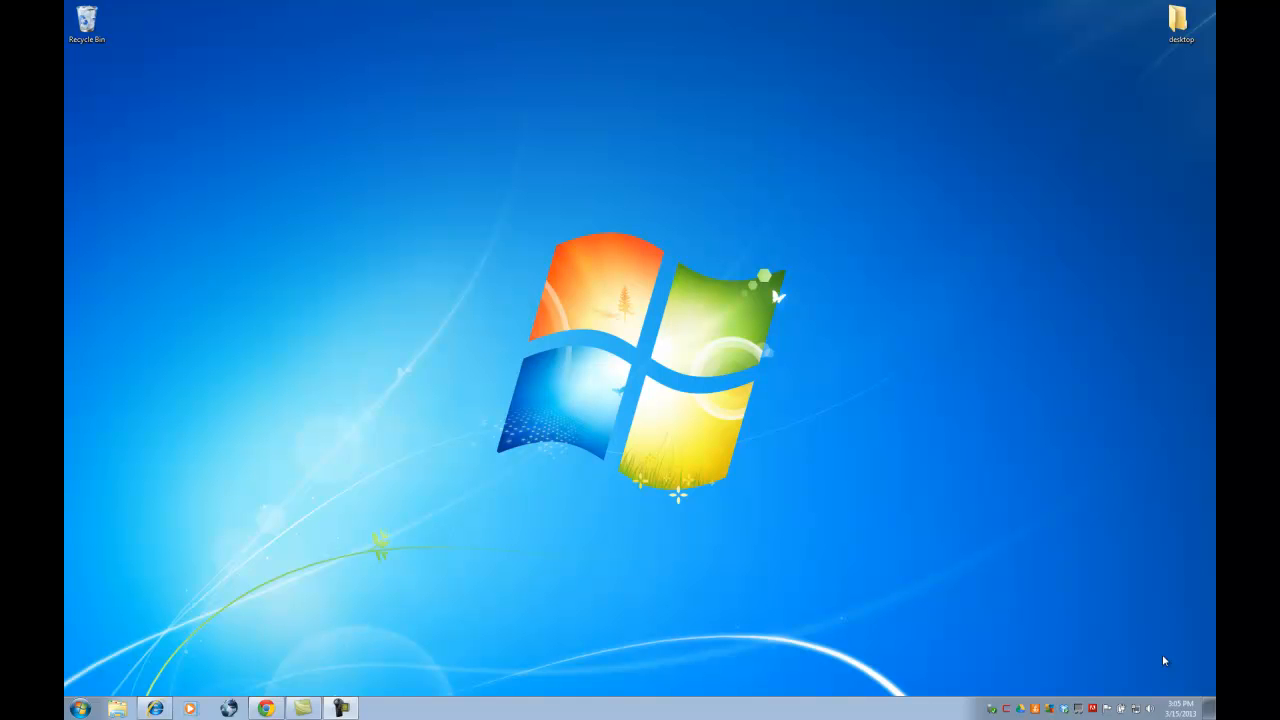
mouse_move(1035, 652)
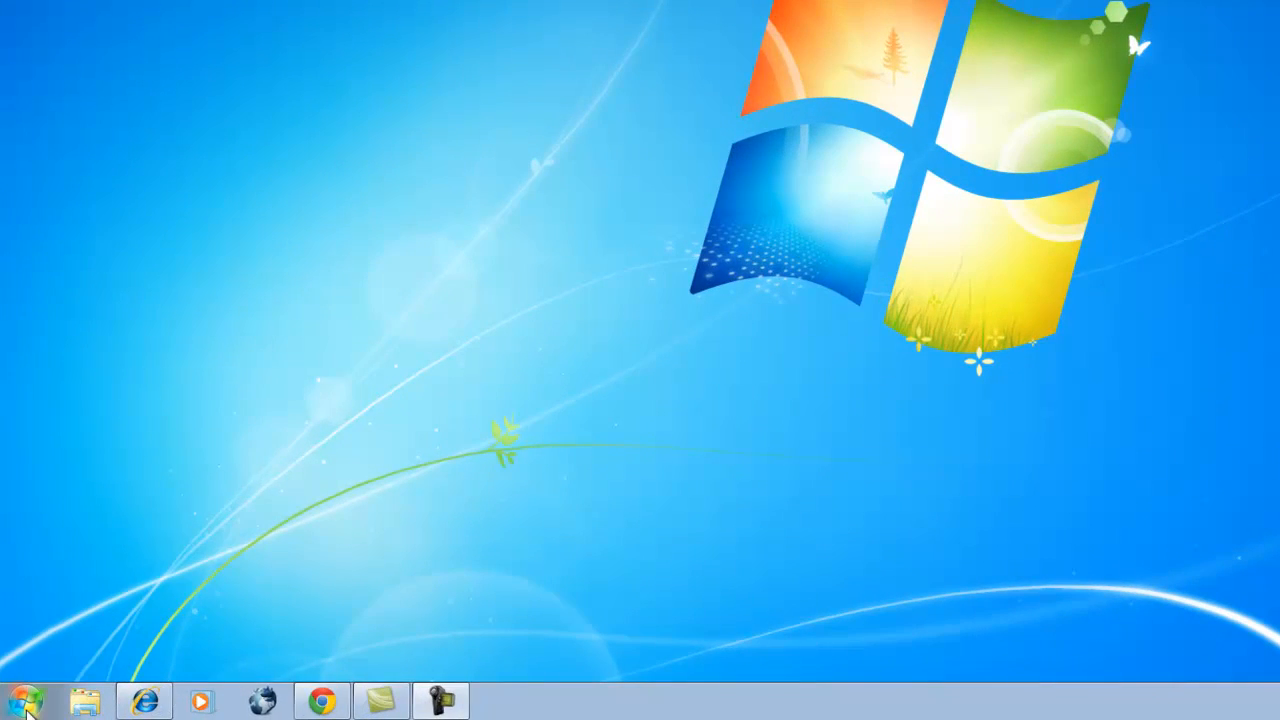
- Launch Task Scheduler from Start > All Programs > Accessories > System Tools
click(25, 699)
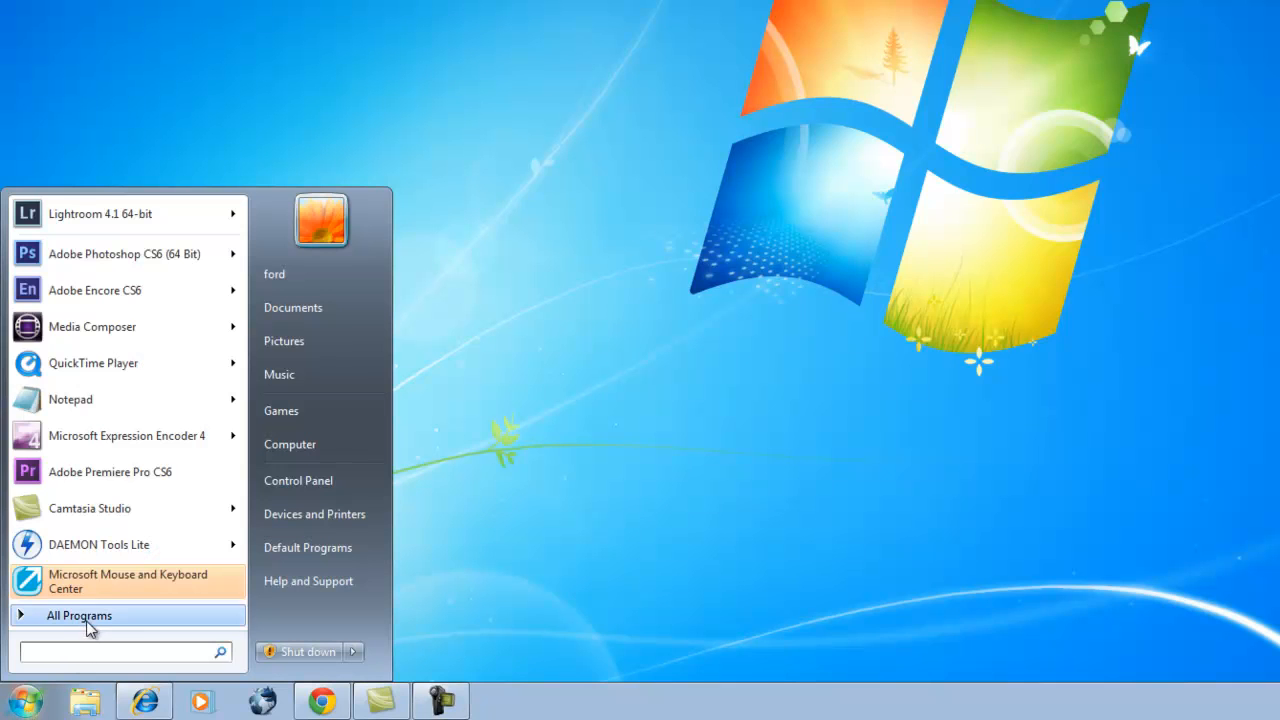
click(79, 615)
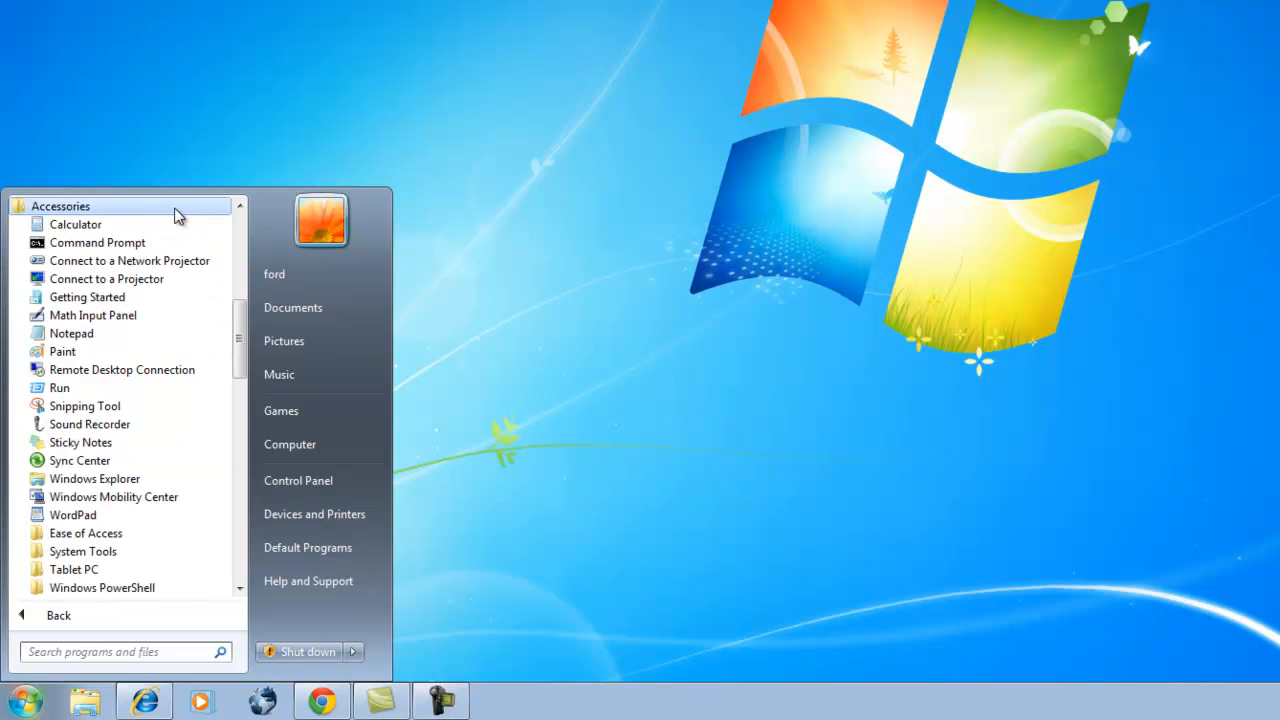
scroll(down, 3)
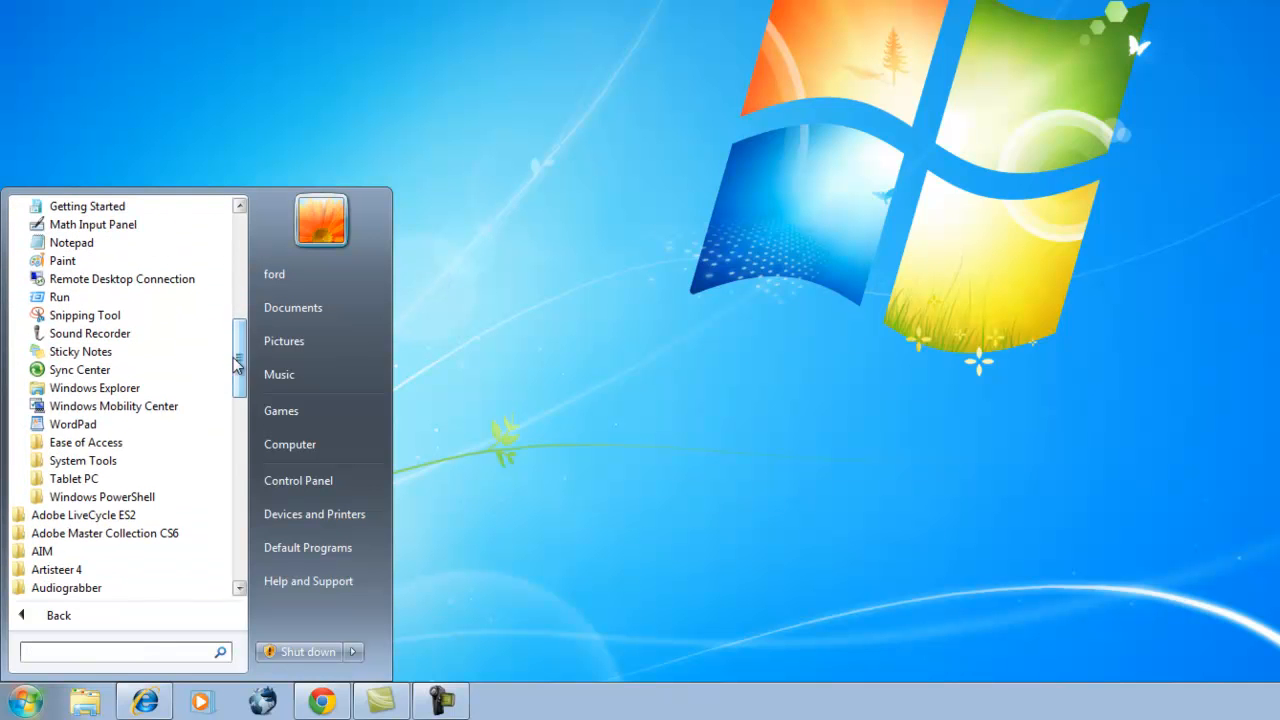
click(83, 460)
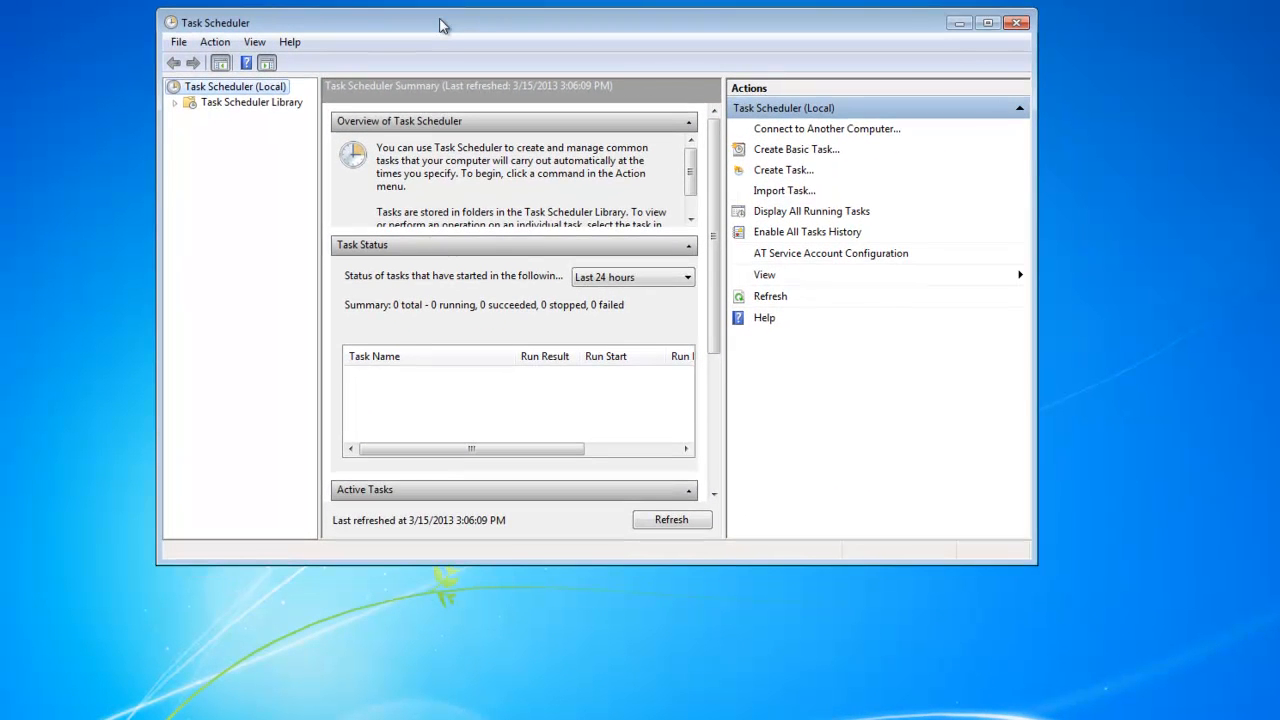
mouse_move(796, 155)
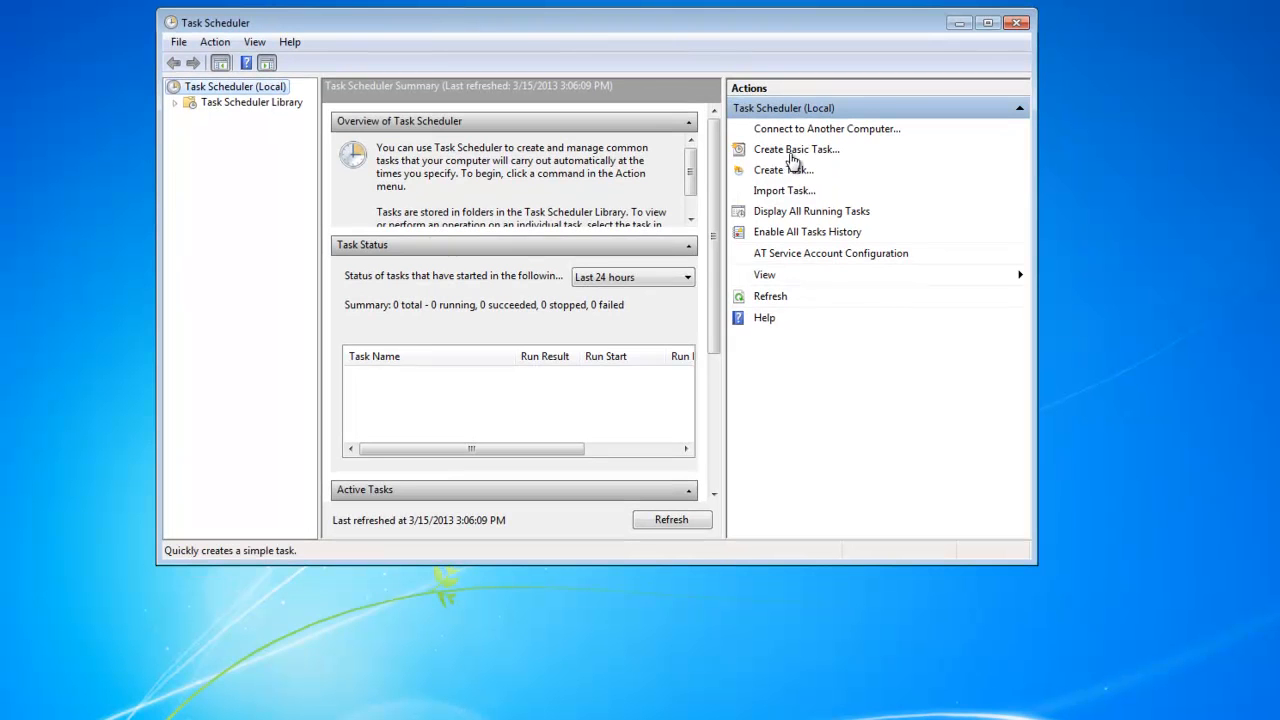
- Create a basic task named 'Timesheet' with the description 'Open the timesheet'
click(796, 149)
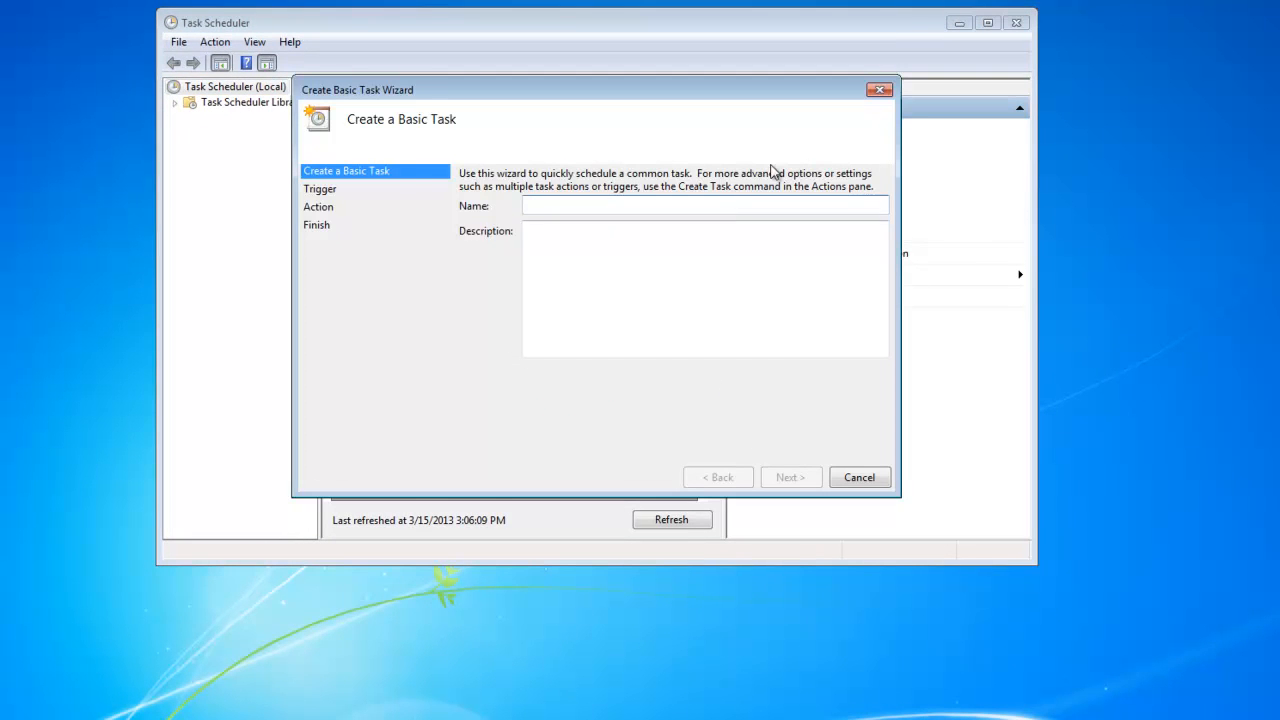
text(Timeshee)
text(Open)
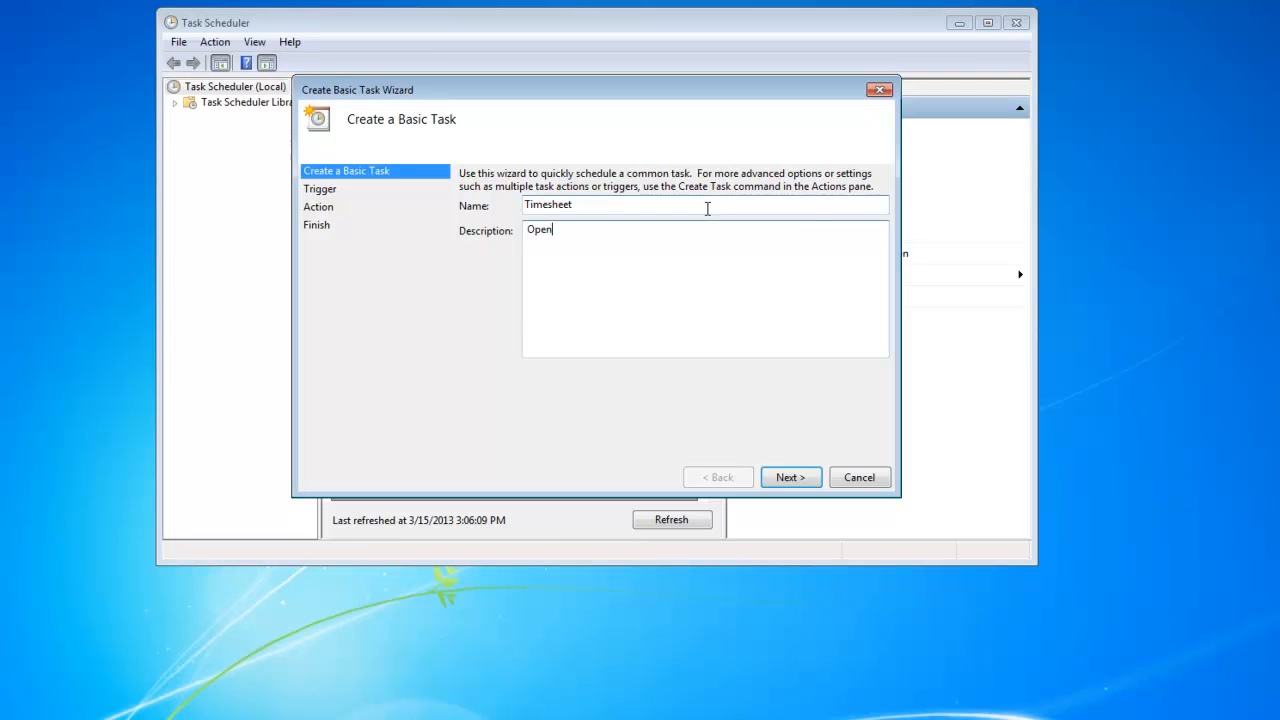
text(the timesheet)
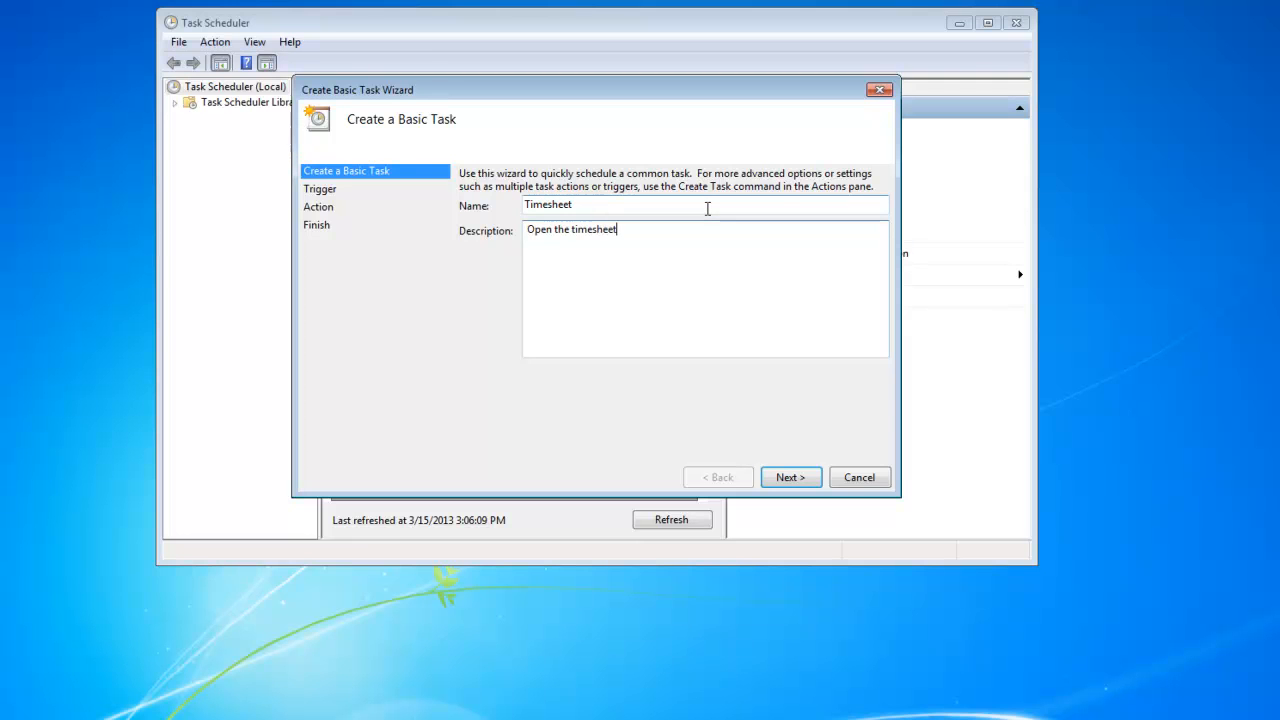
click(790, 477)
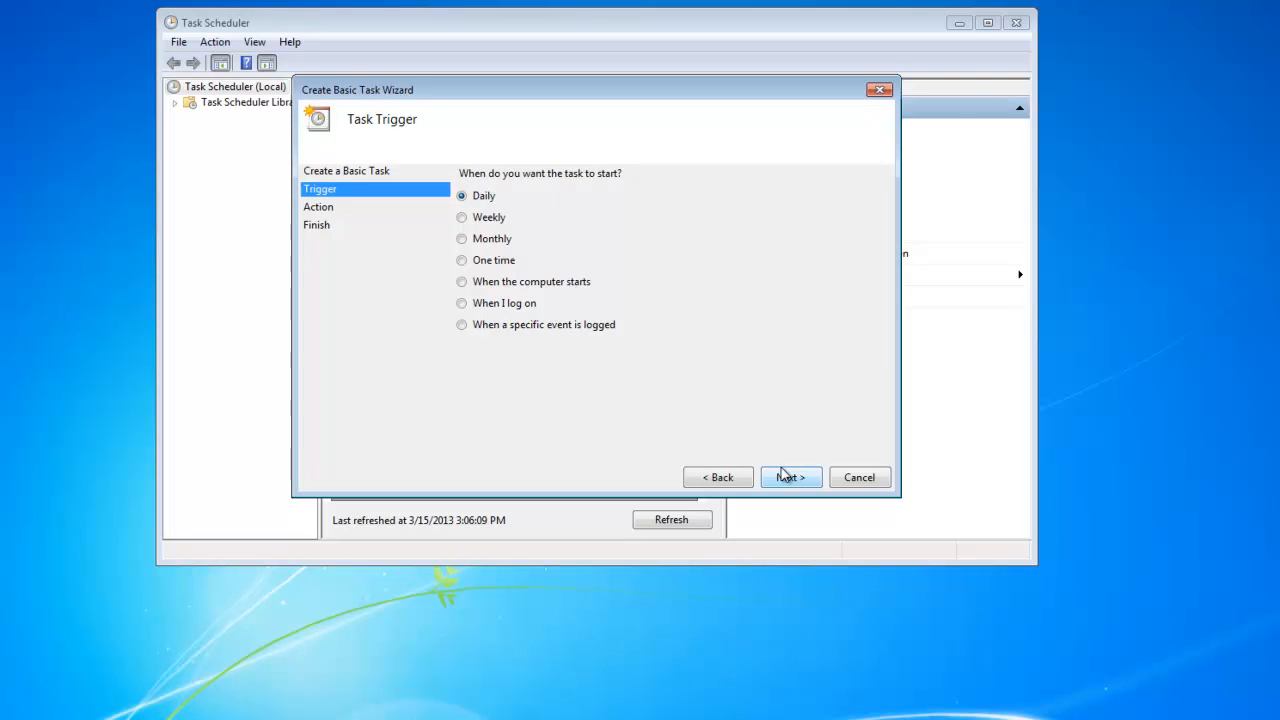
mouse_move(733, 428)
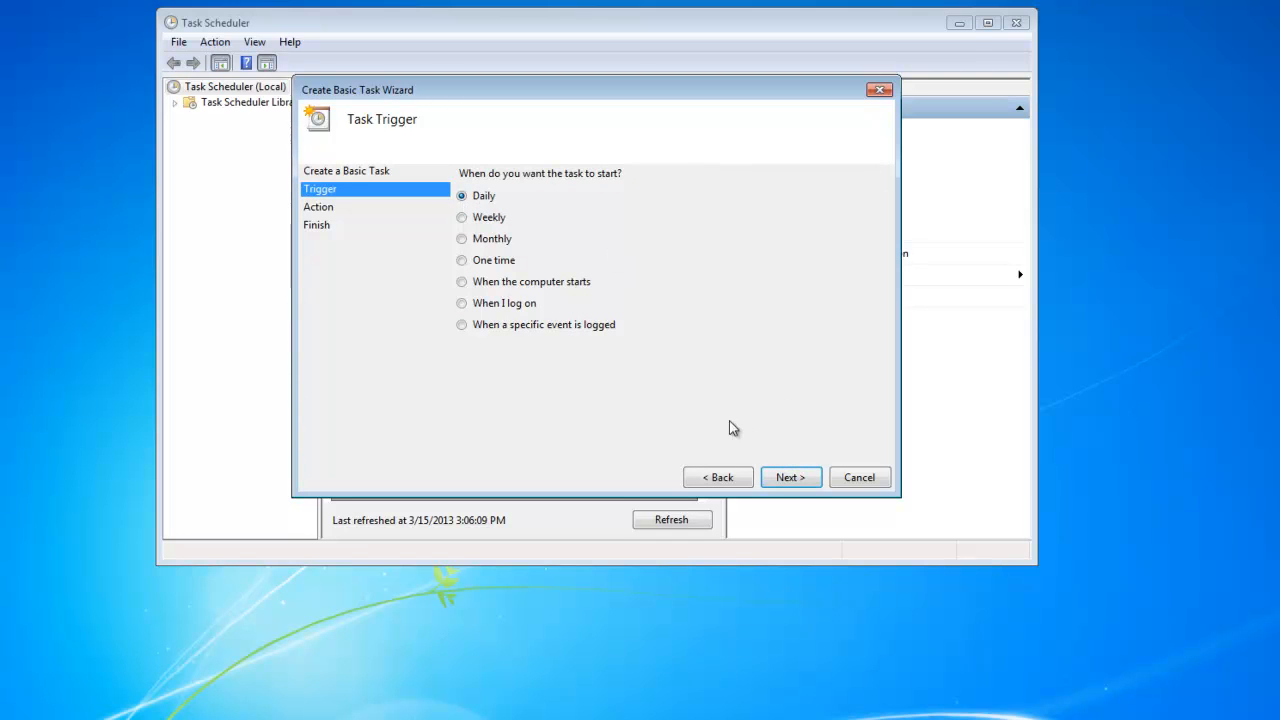
- Keep the Daily trigger and default start time, and choose the Start a program action
click(789, 477)
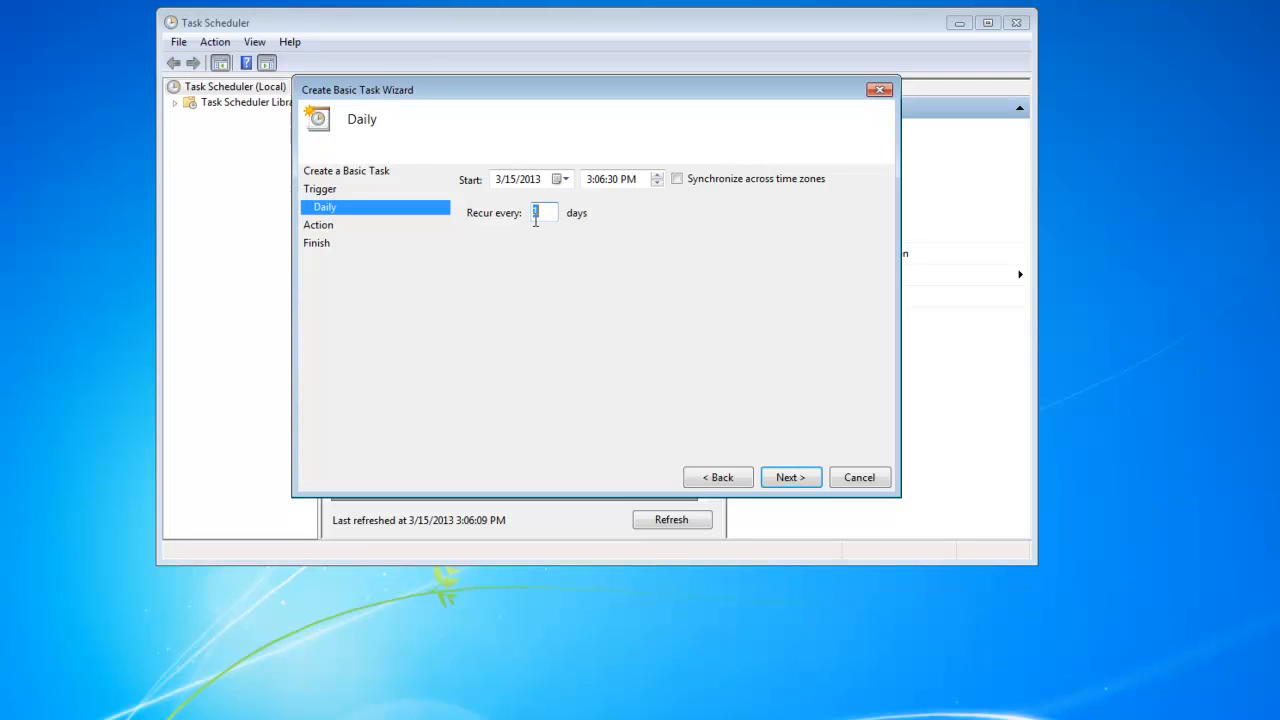
click(790, 477)
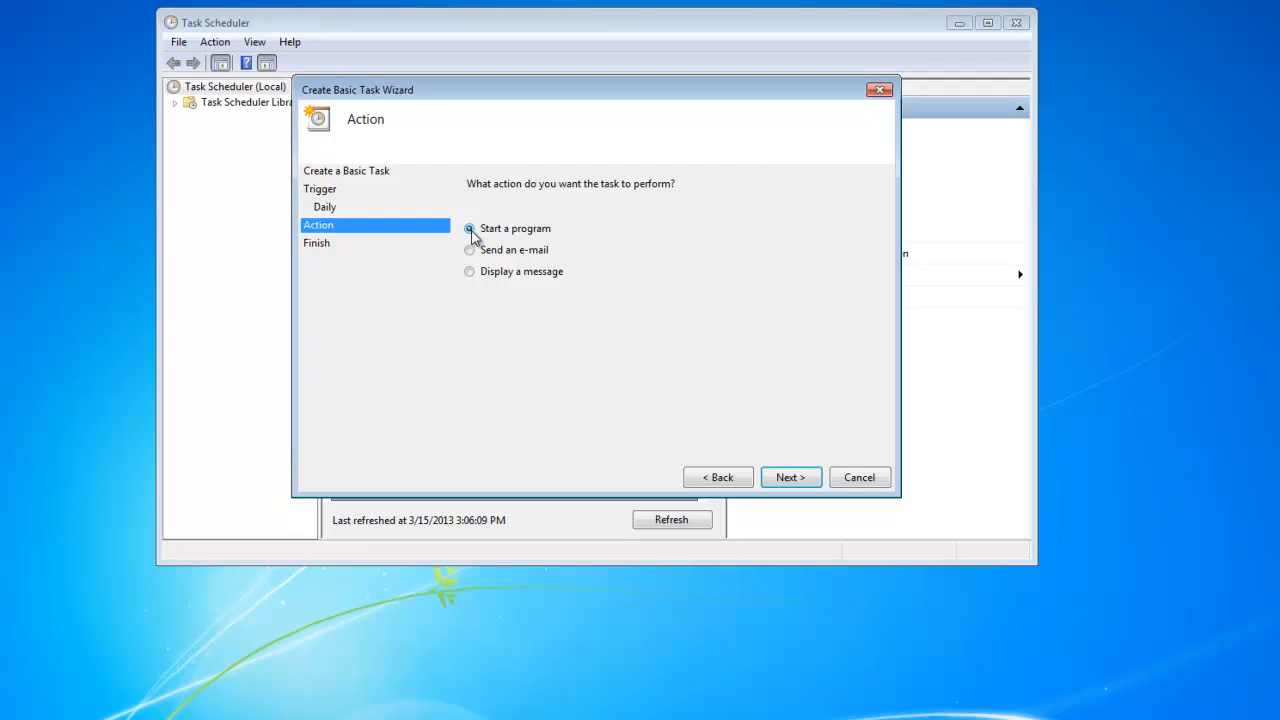
click(789, 477)
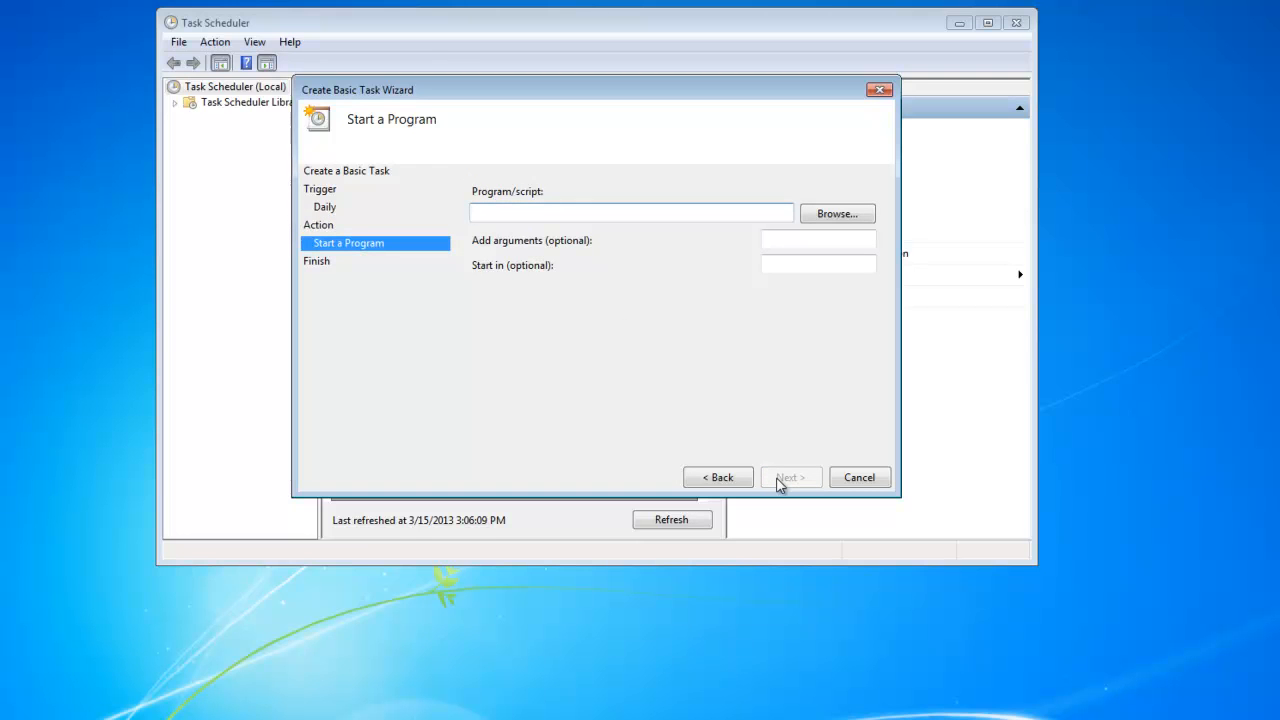
mouse_move(828, 381)
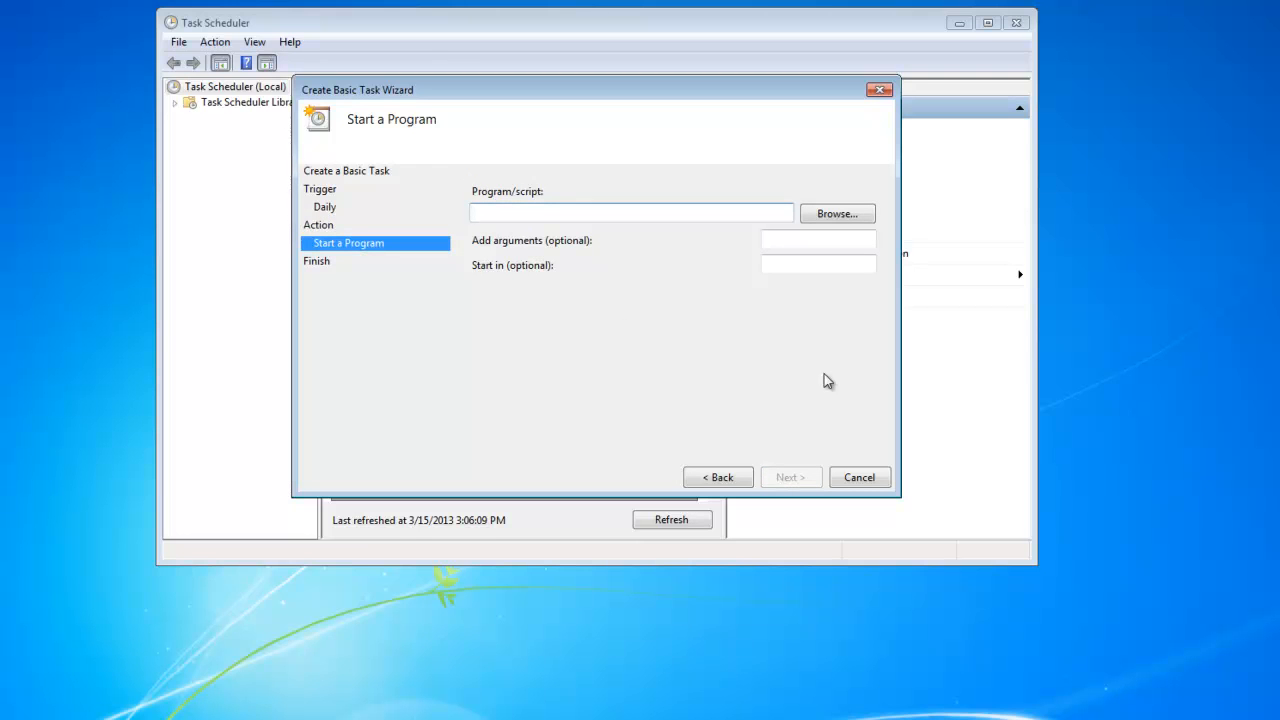
- Browse to C:\Program Files (x86)\Internet Explorer and pick iexplore.exe as the program
click(837, 213)
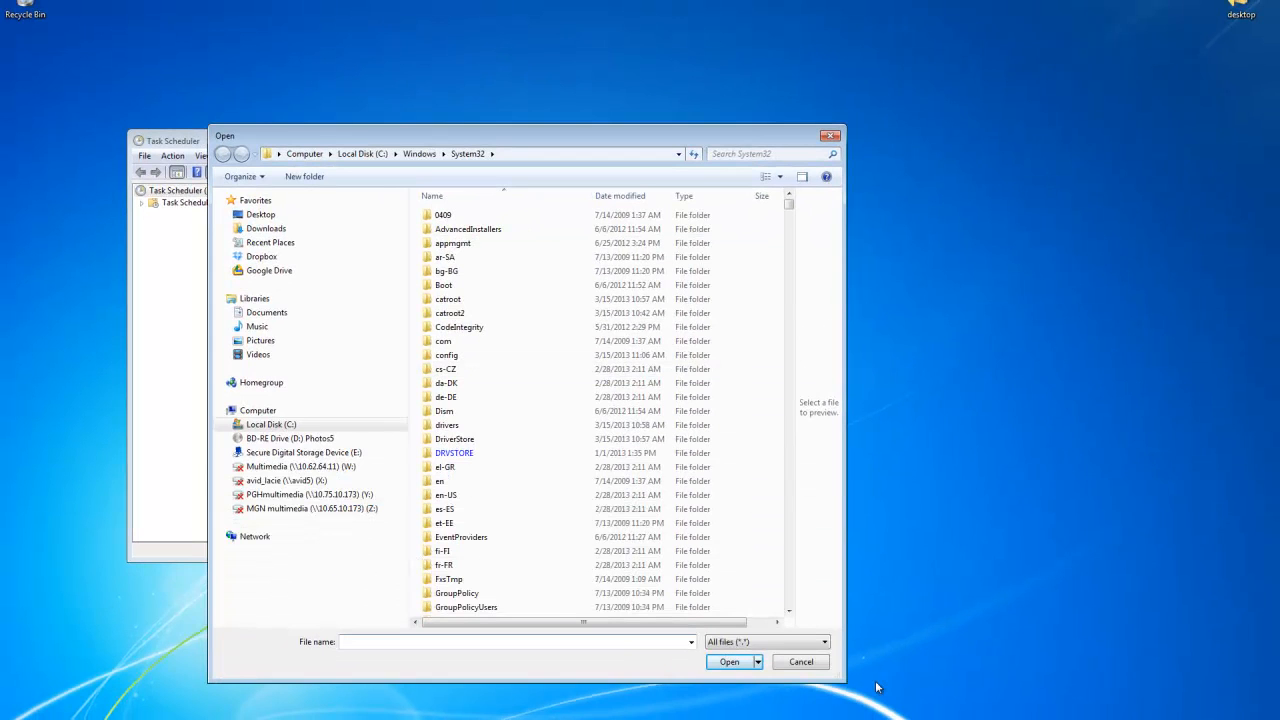
click(271, 424)
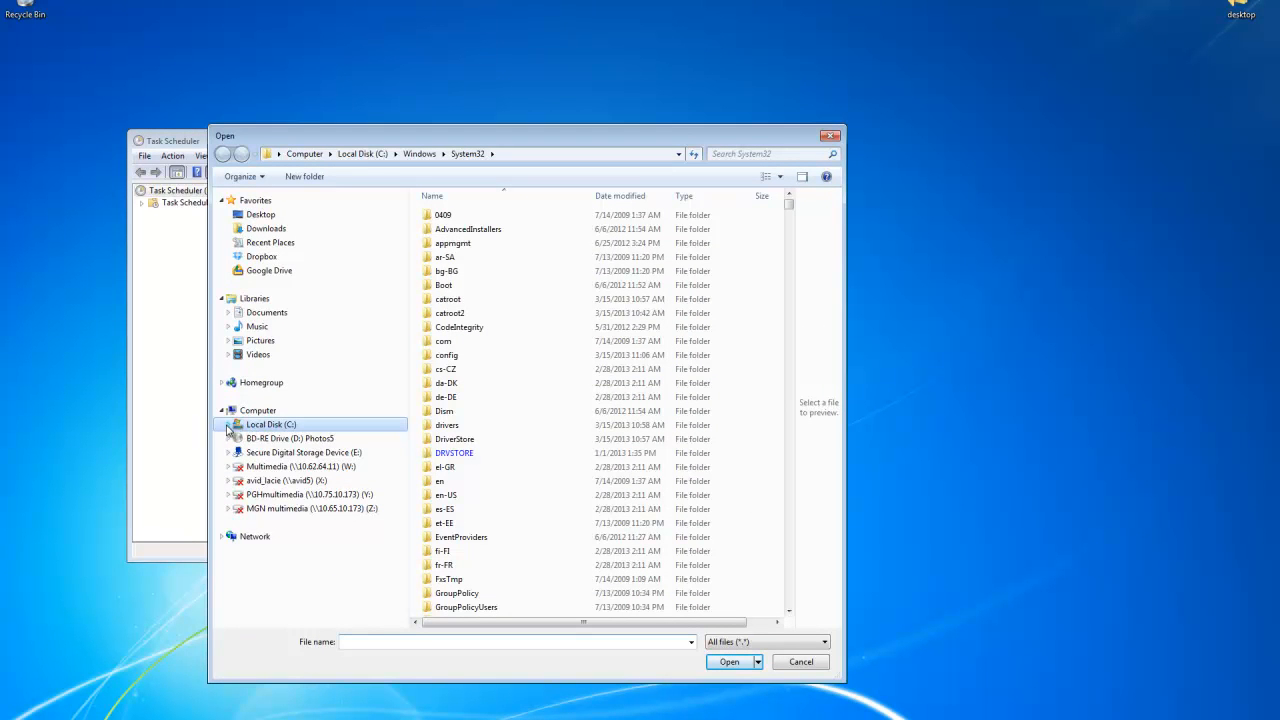
click(230, 425)
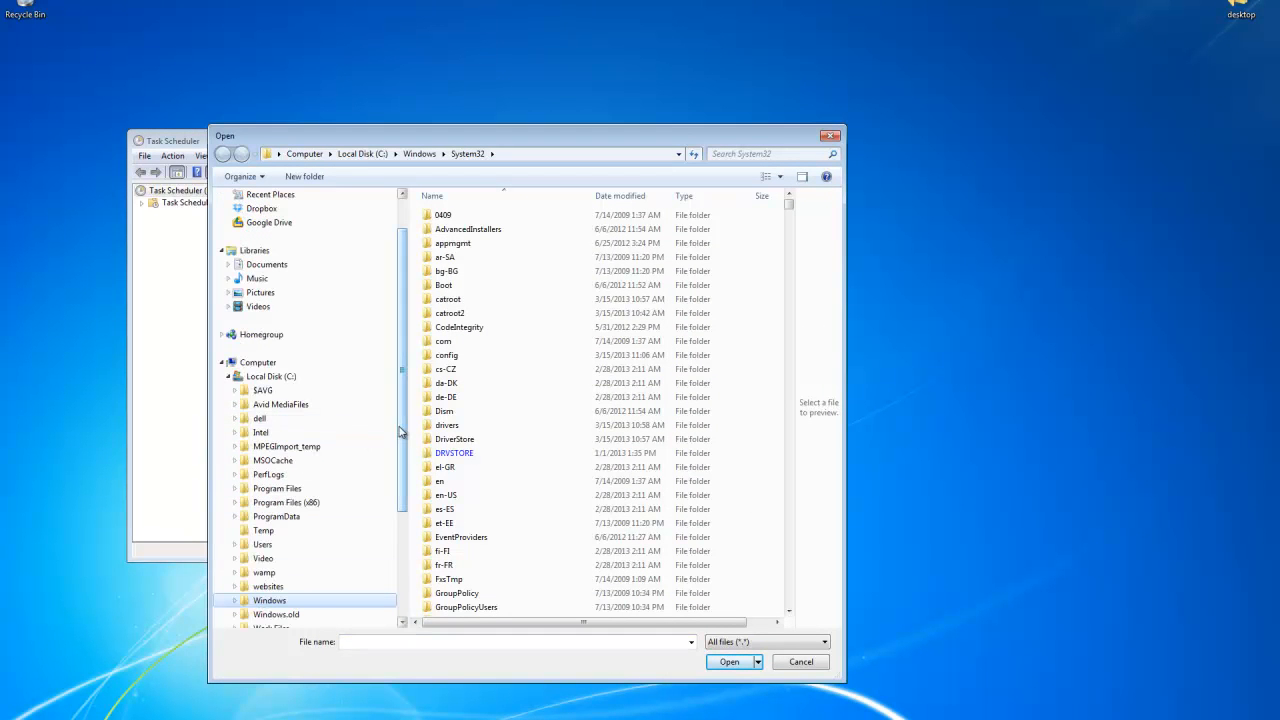
scroll(down, 3)
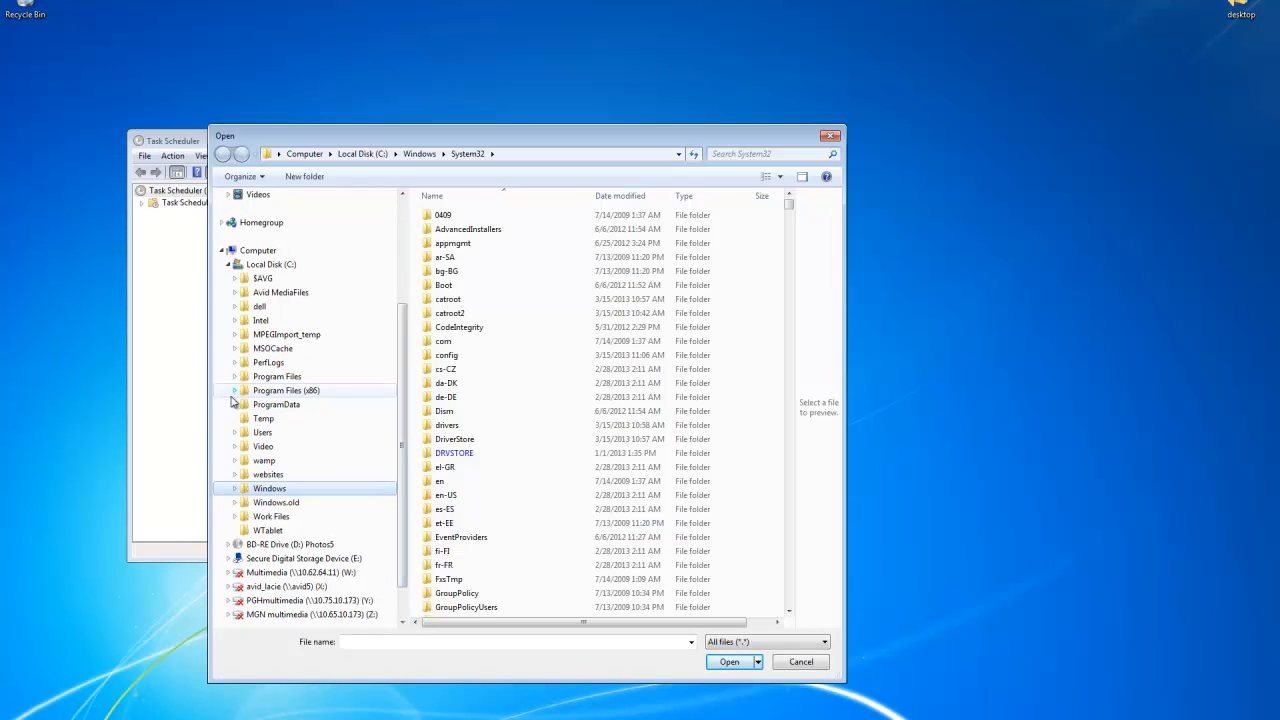
click(286, 390)
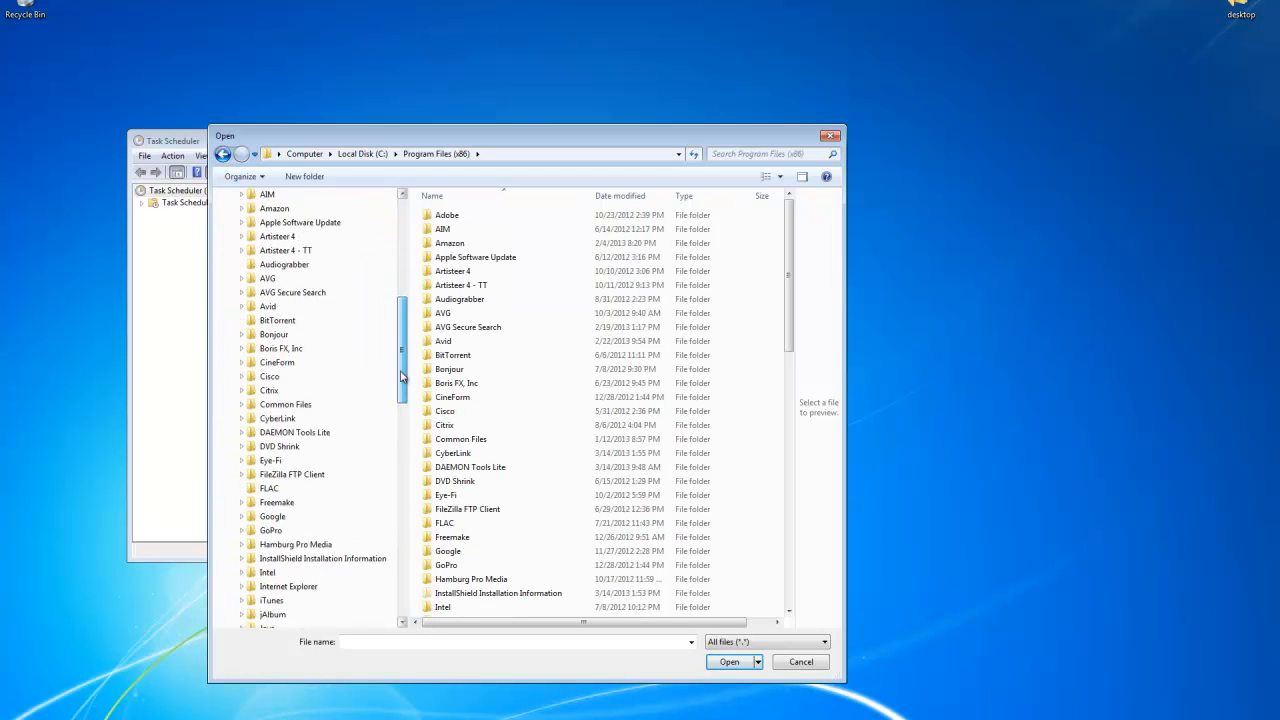
scroll(down, 3)
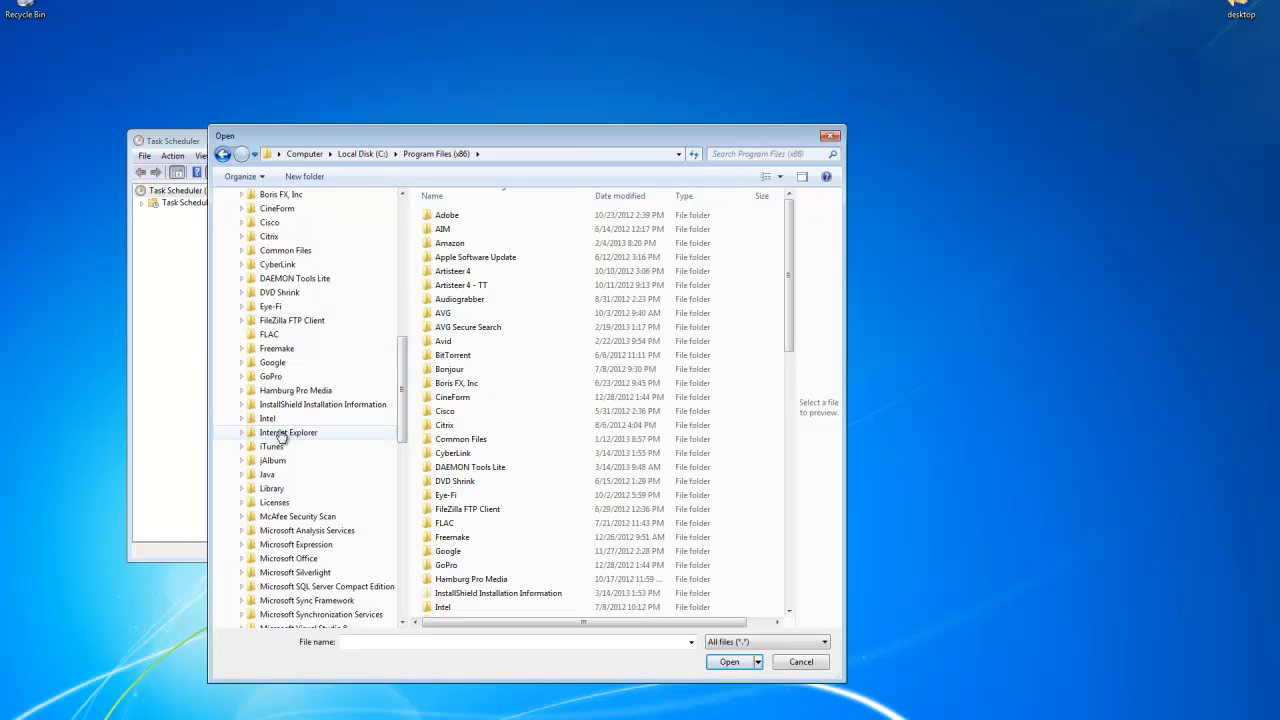
double_click(288, 432)
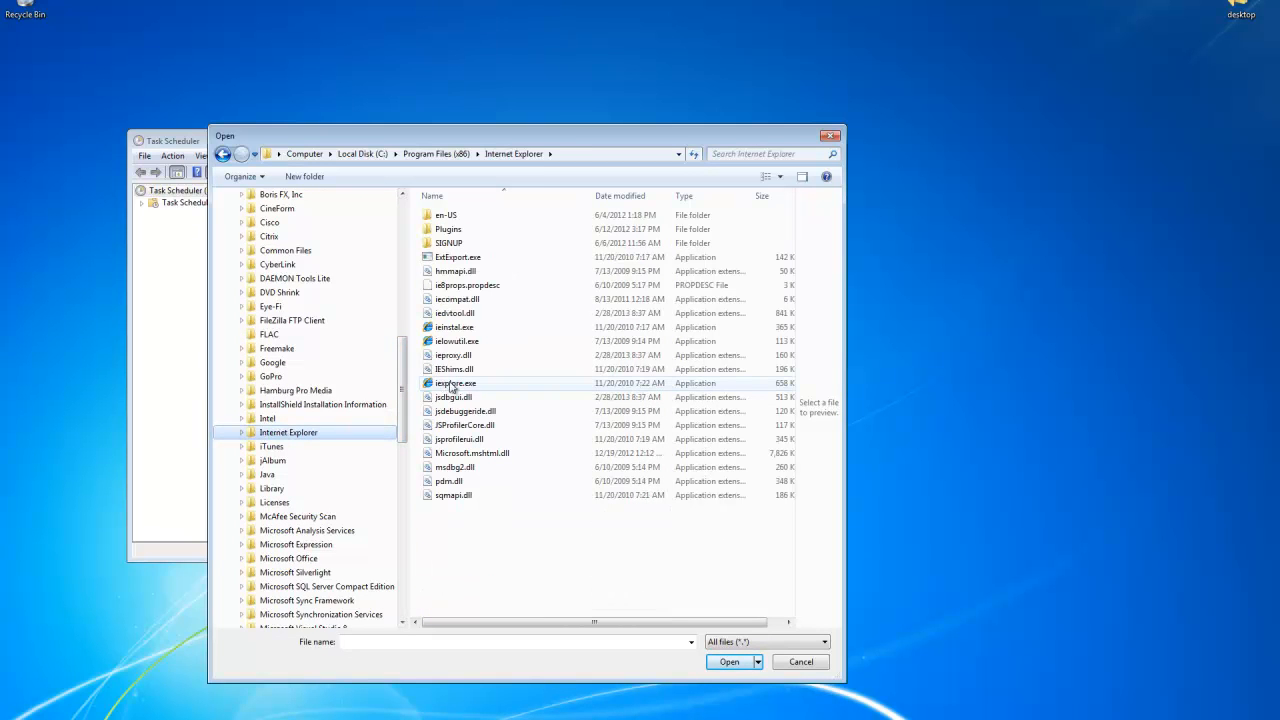
click(456, 383)
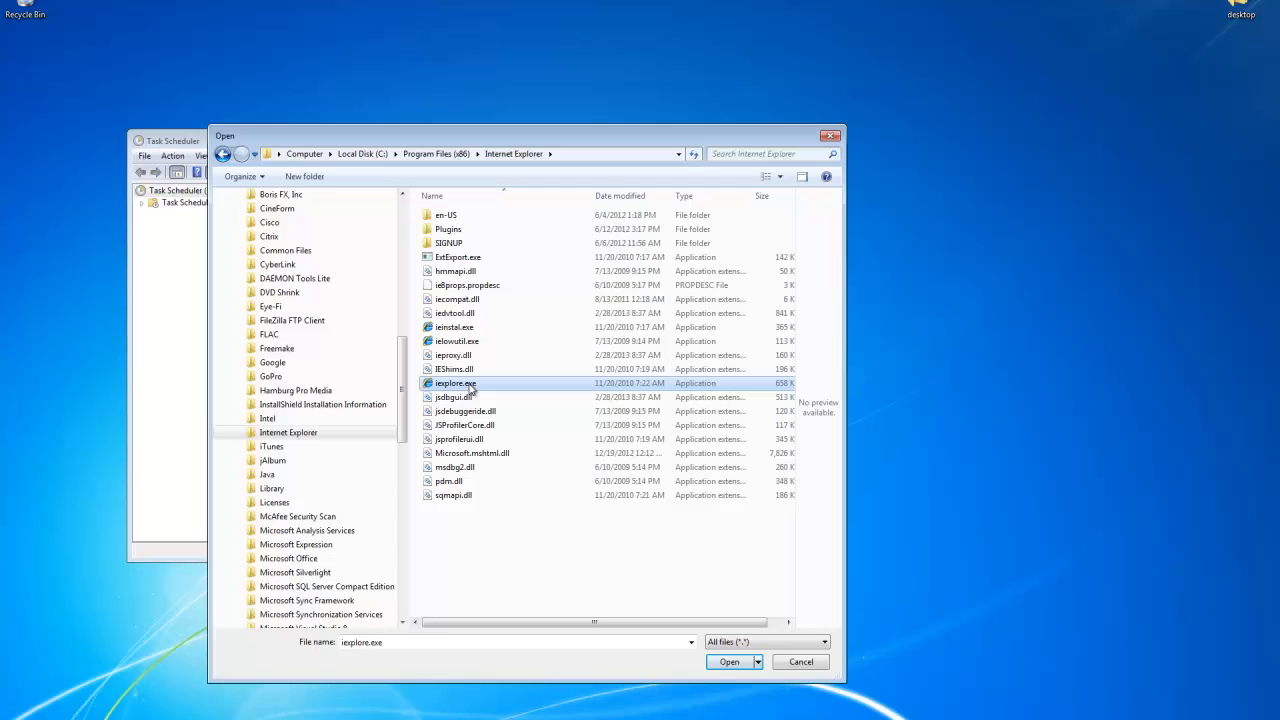
mouse_move(476, 385)
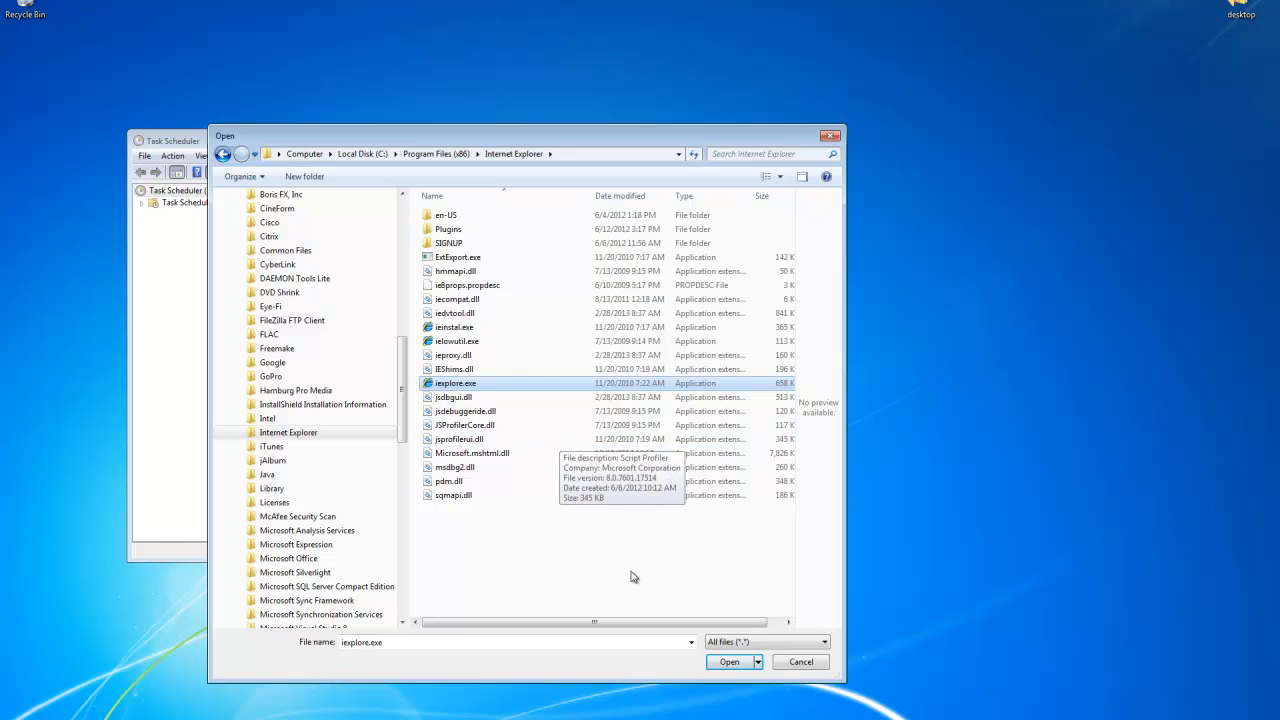
click(729, 661)
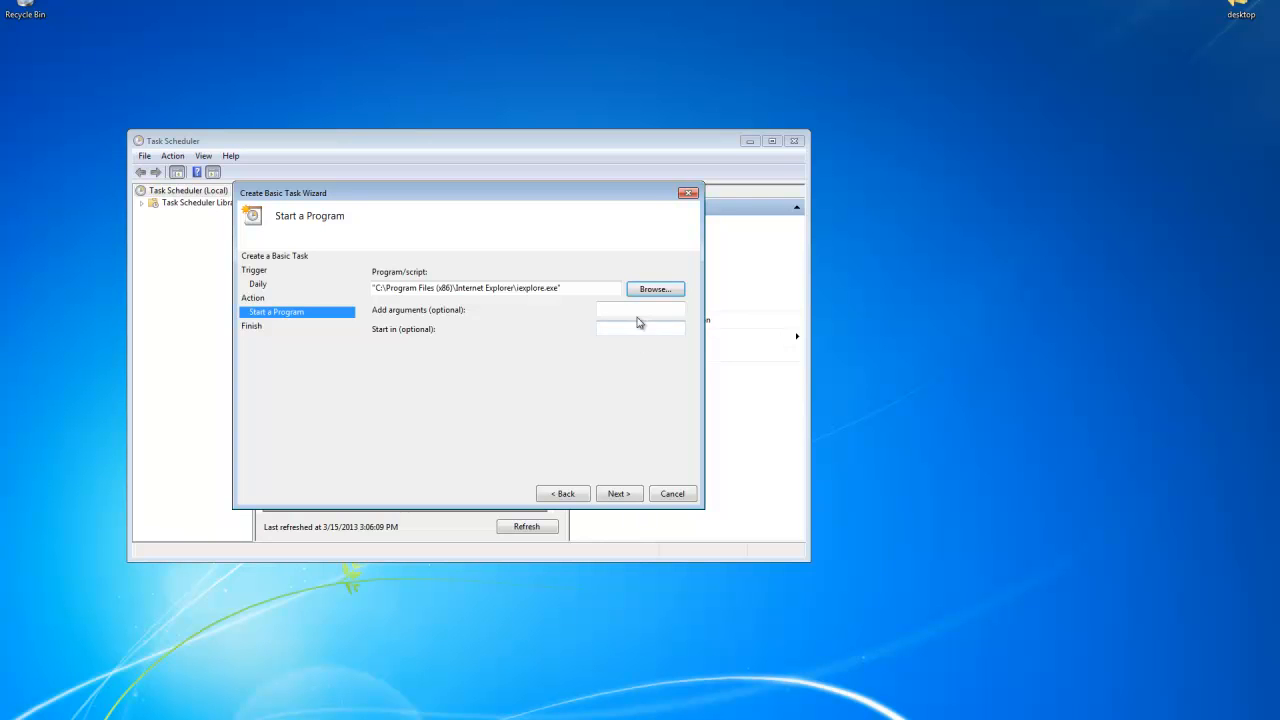
click(640, 310)
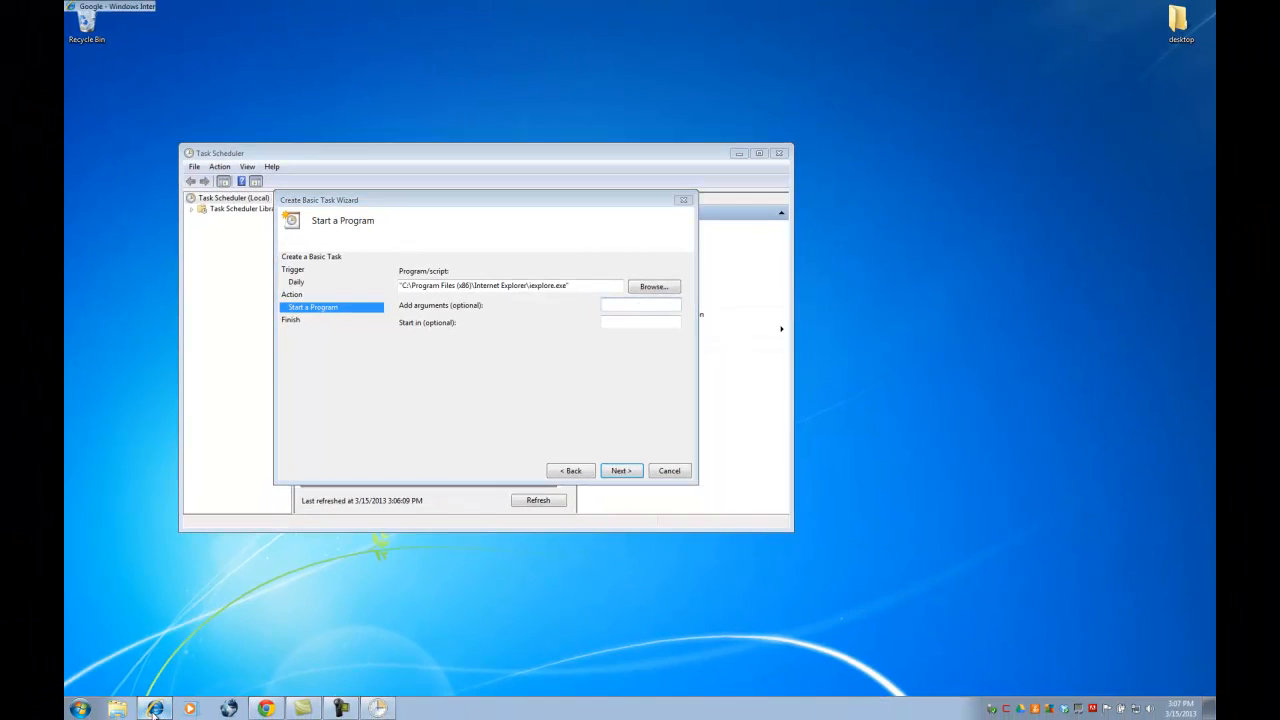
click(154, 708)
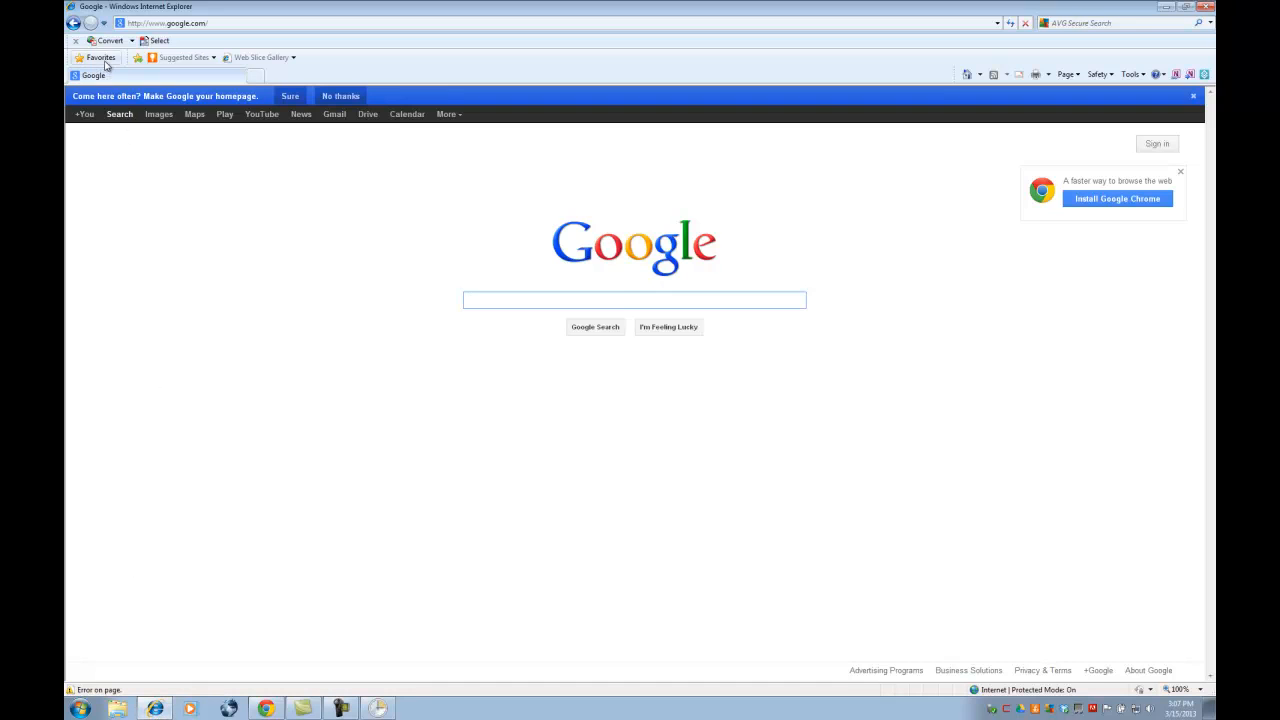
- Open the 'Deltek Time & Expense - Login' page from Internet Explorer Favorites
click(96, 57)
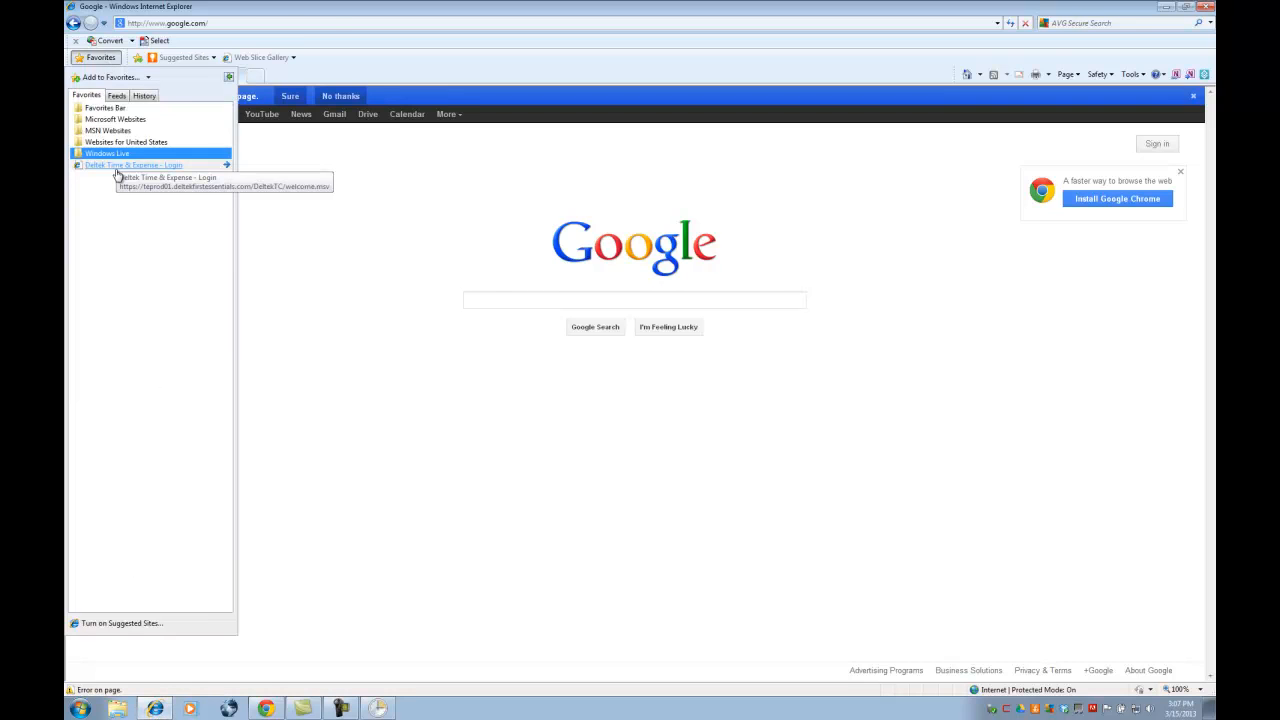
click(134, 165)
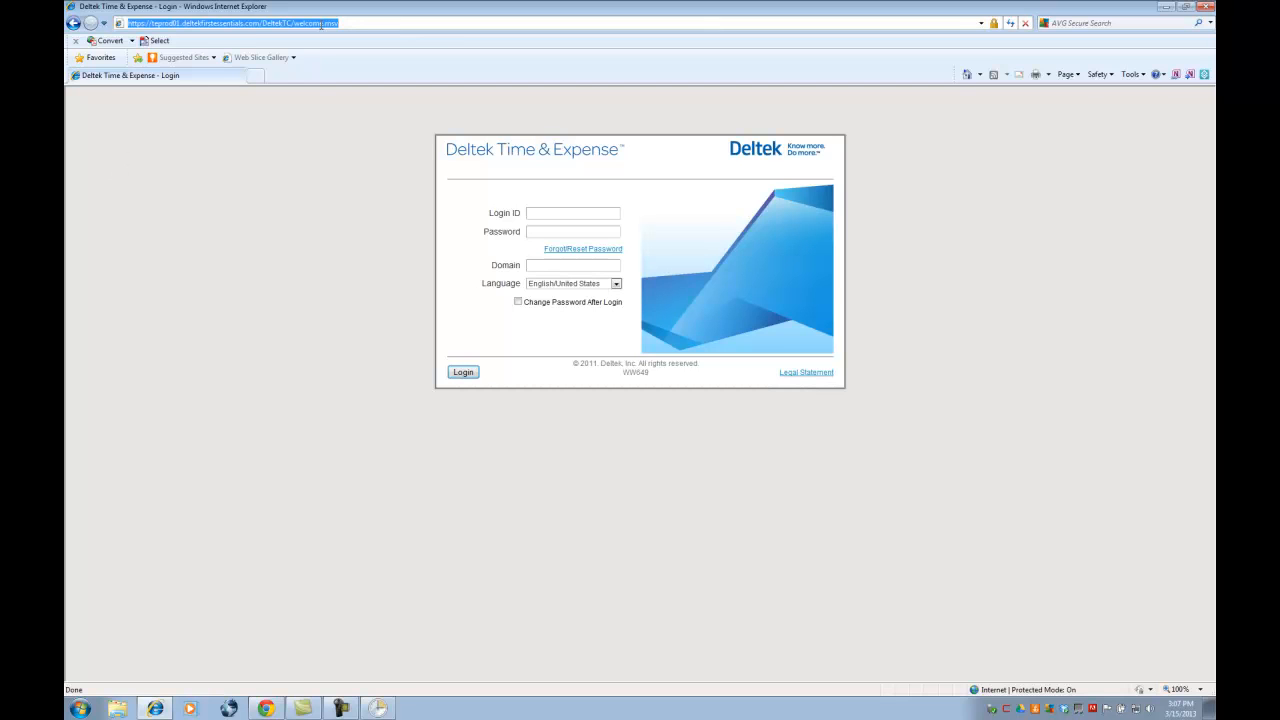
mouse_move(302, 65)
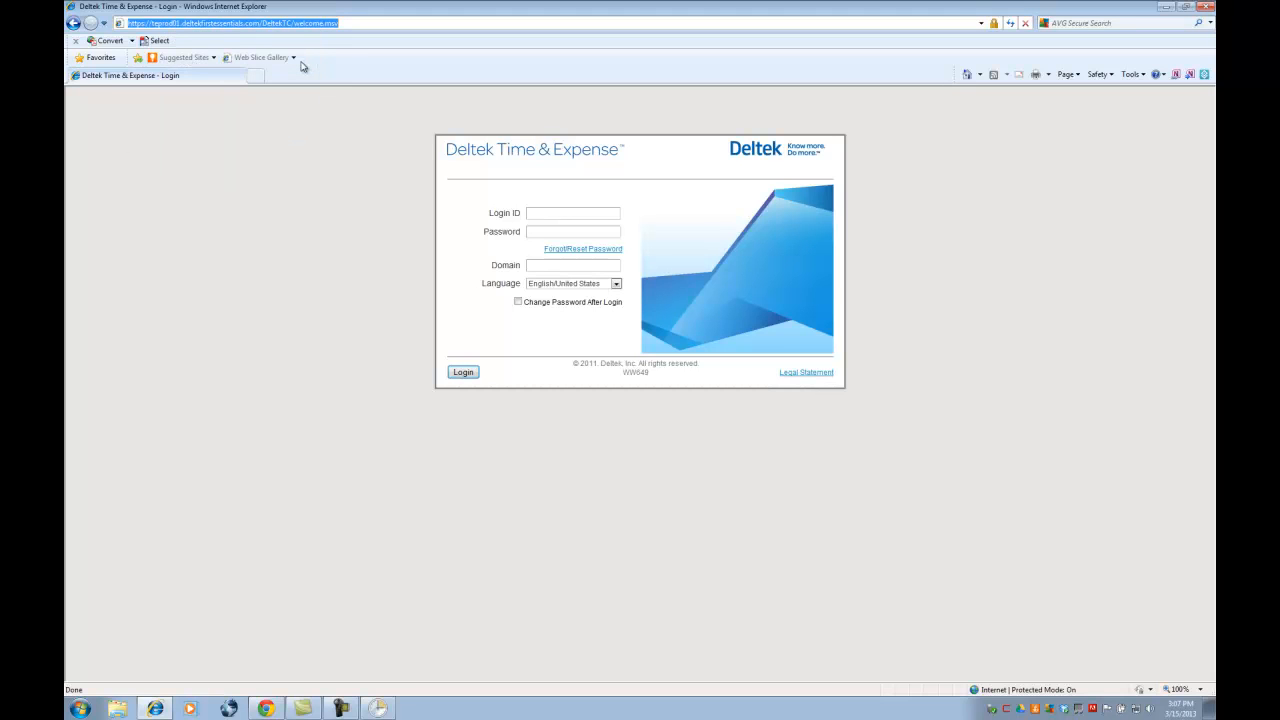
mouse_move(1050, 6)
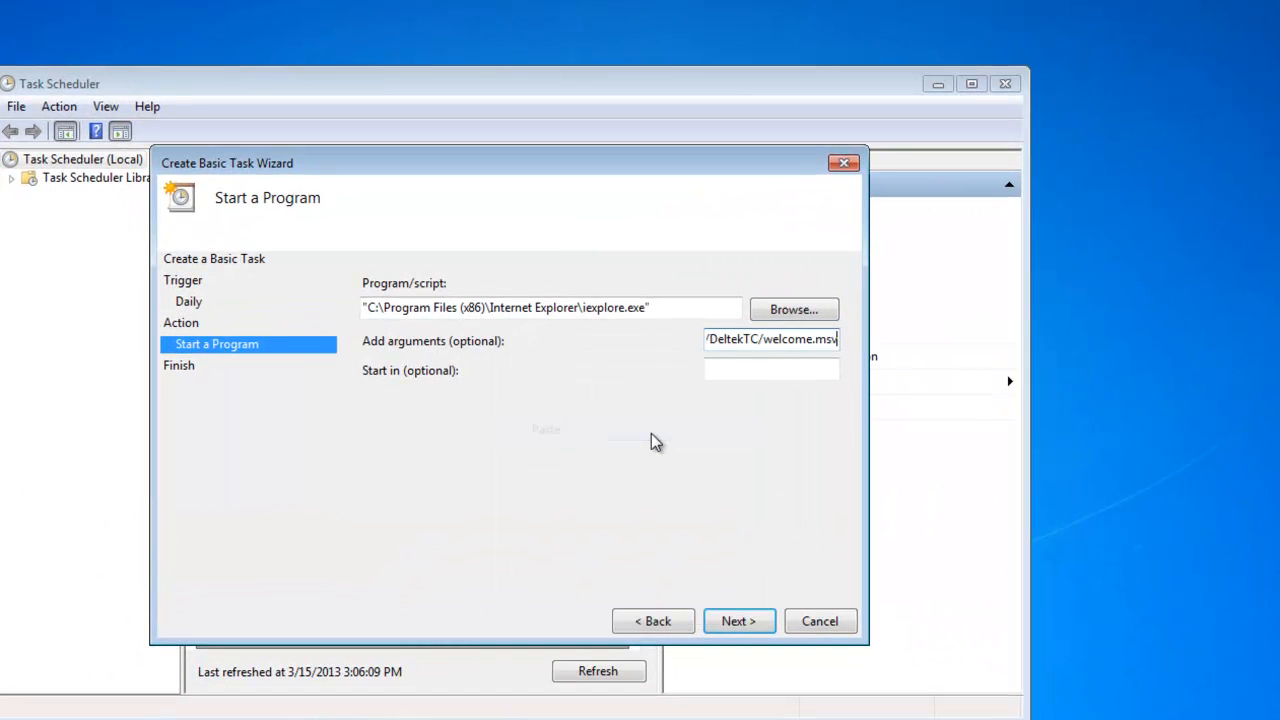
- Use the Deltek login URL as the argument and finish creating the Timesheet task
click(738, 621)
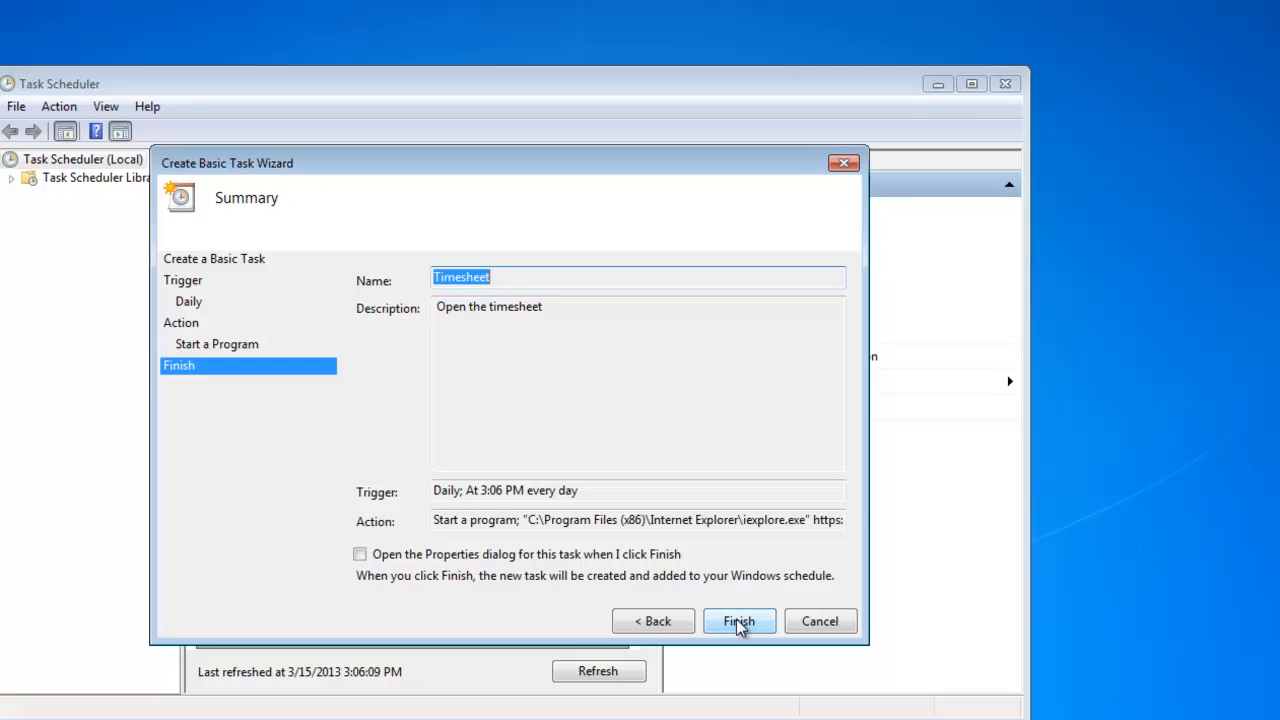
click(739, 621)
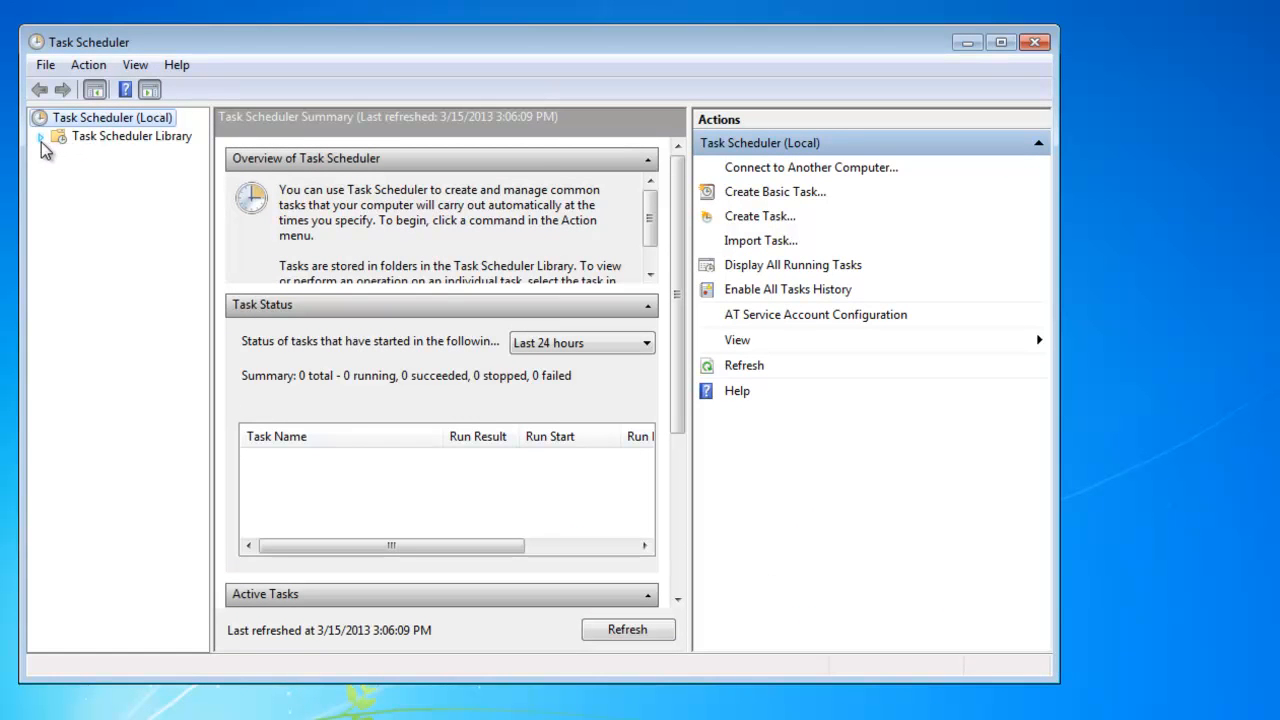
- Select Timesheet in the Task Scheduler Library and run it to open the Deltek login page
click(131, 135)
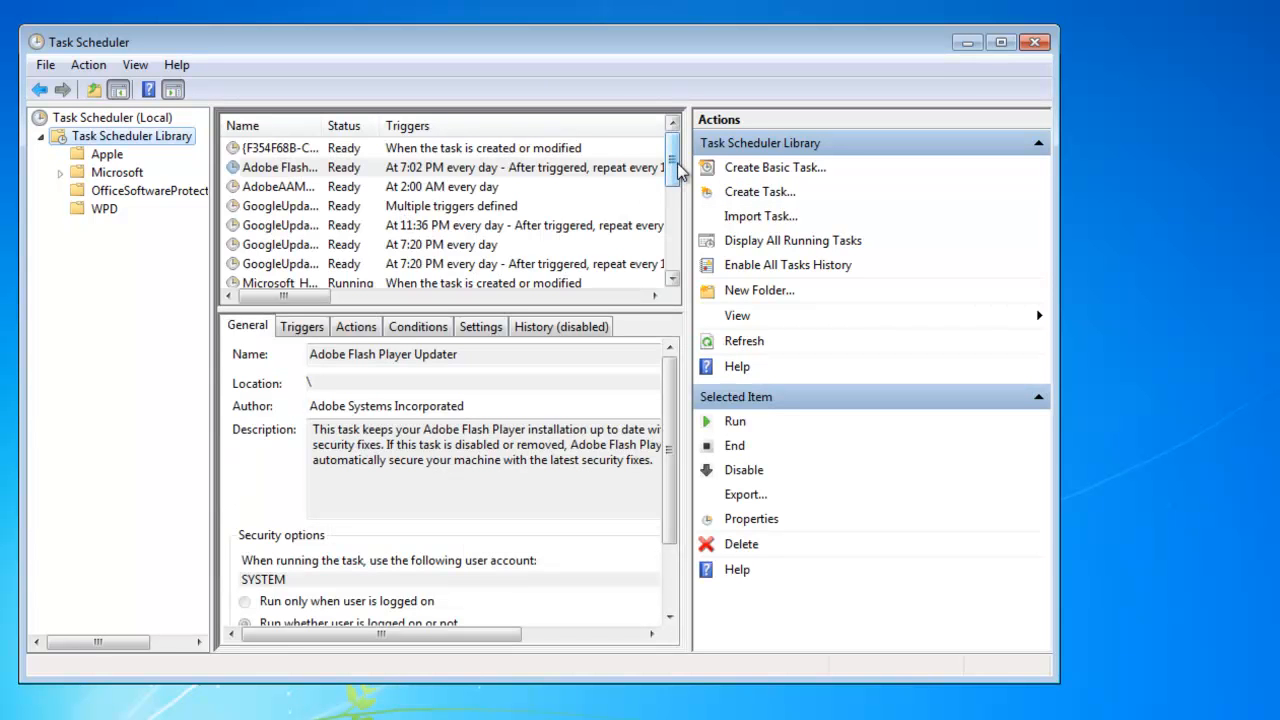
scroll(down, 3)
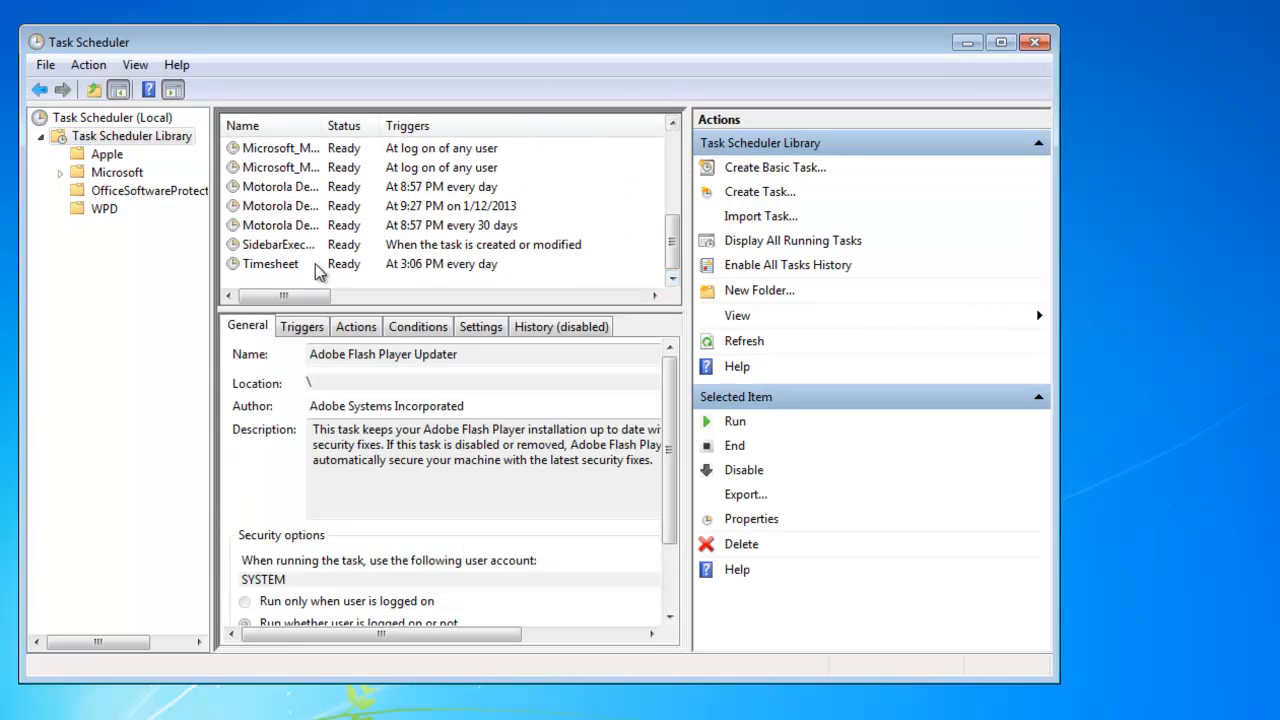
click(270, 263)
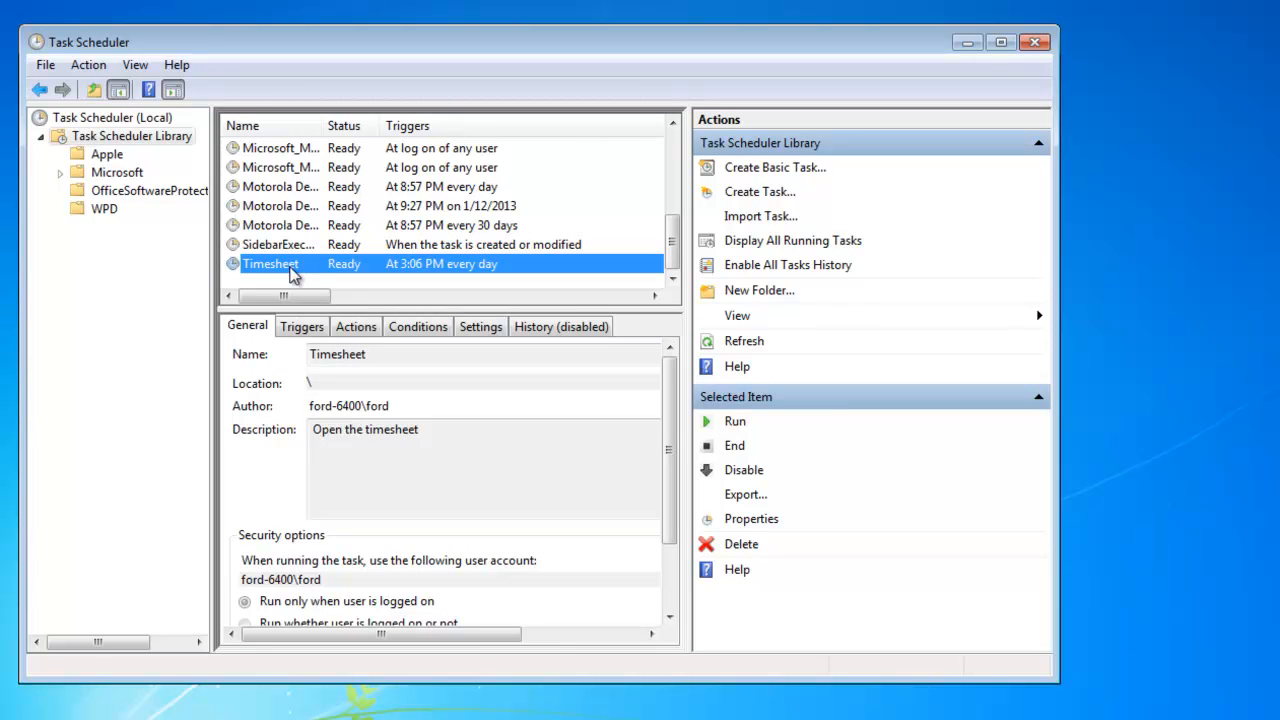
click(735, 420)
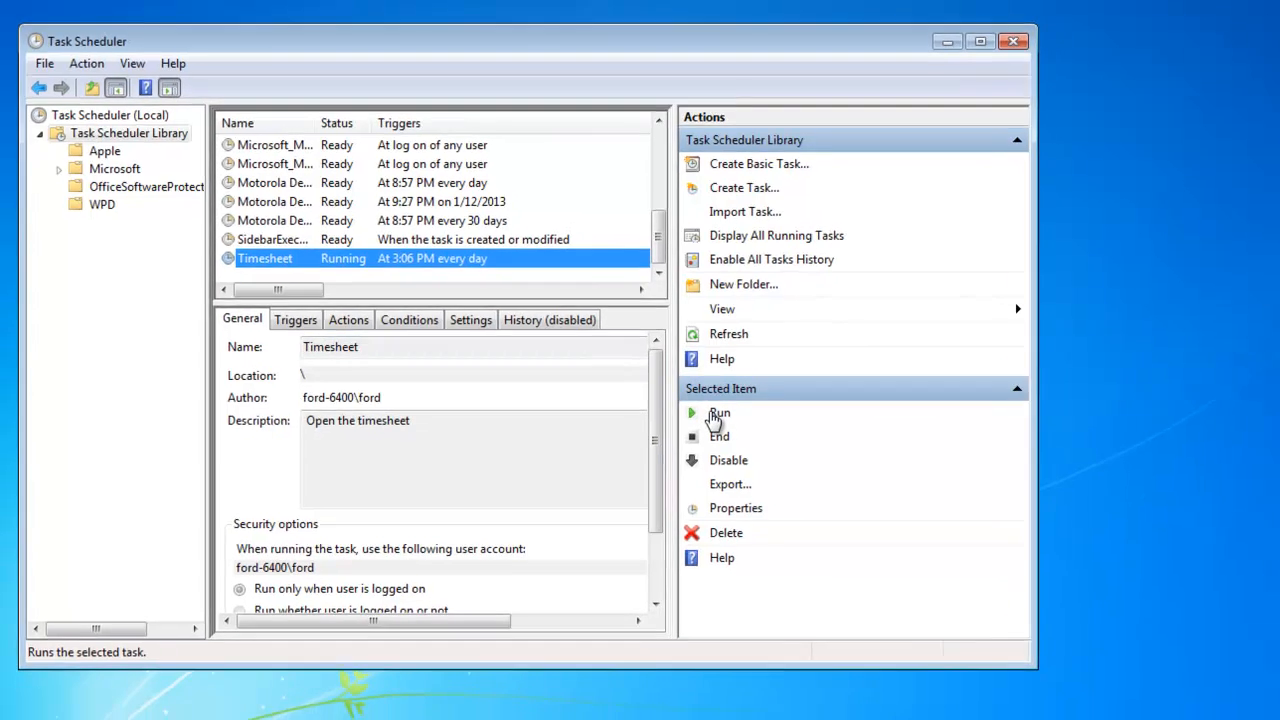
click(718, 412)
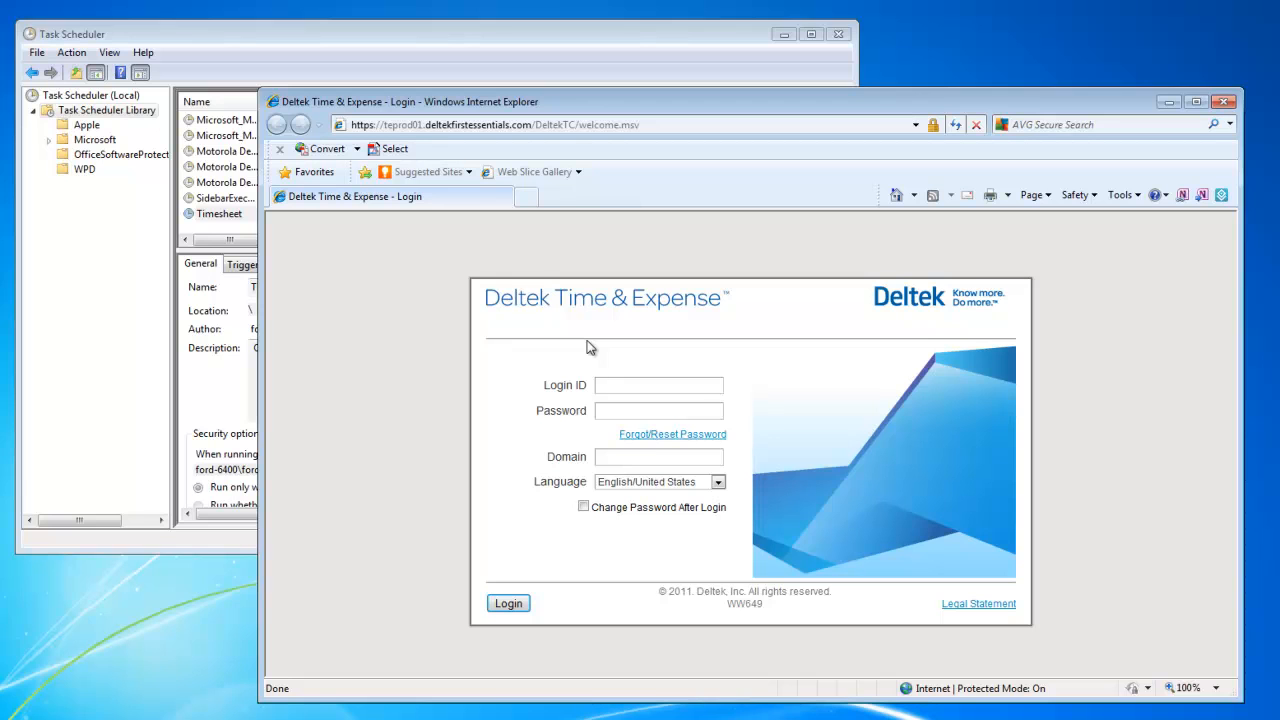